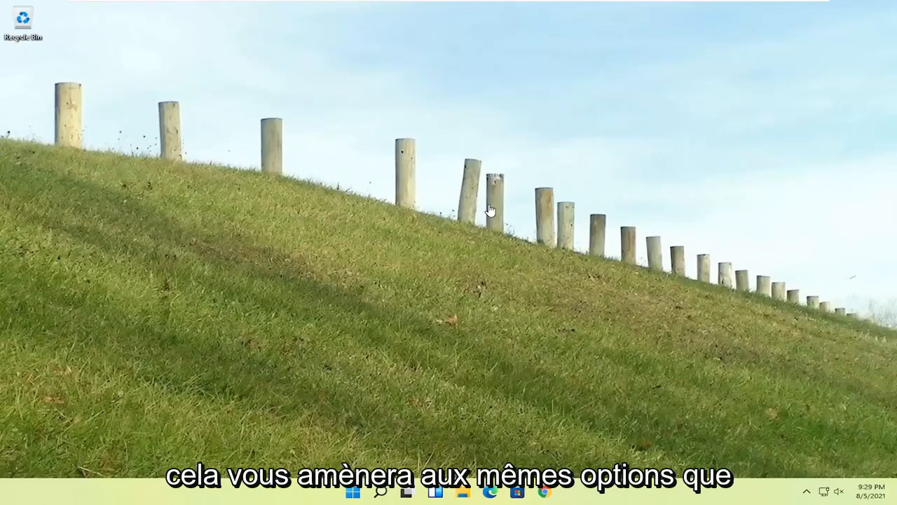
mouse_move(410, 189)
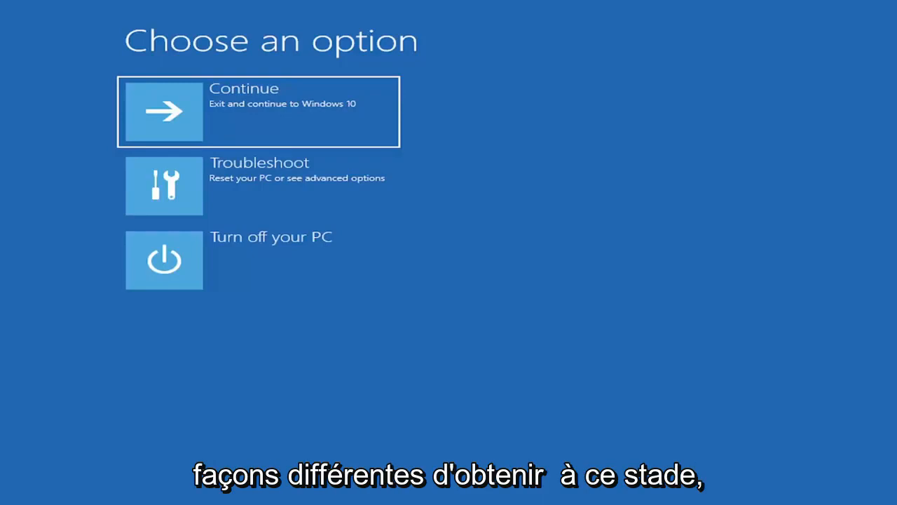
mouse_move(303, 101)
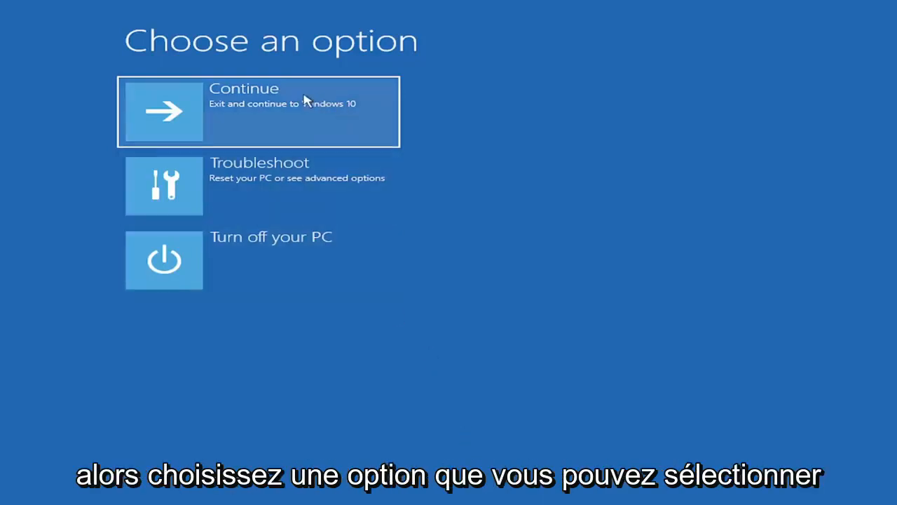
mouse_move(203, 185)
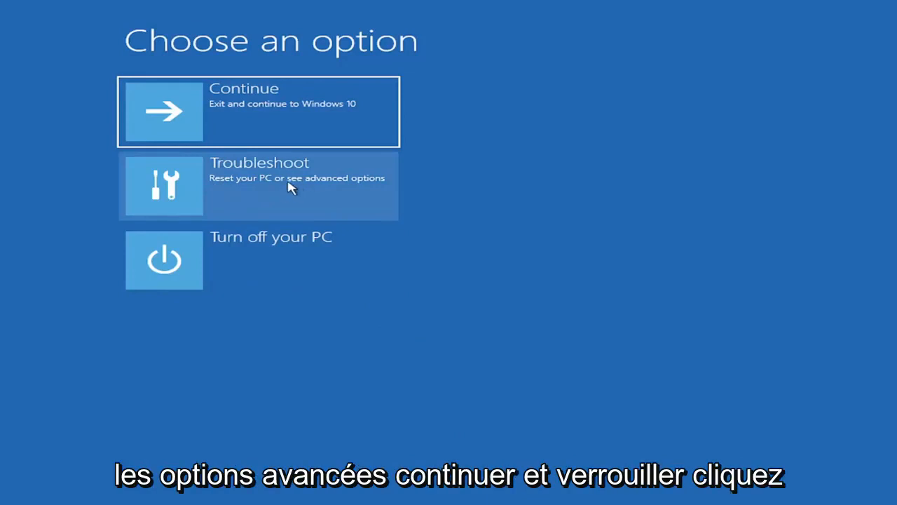
Enter Troubleshoot from the Choose an option screen toward Reset this PC.
click(258, 185)
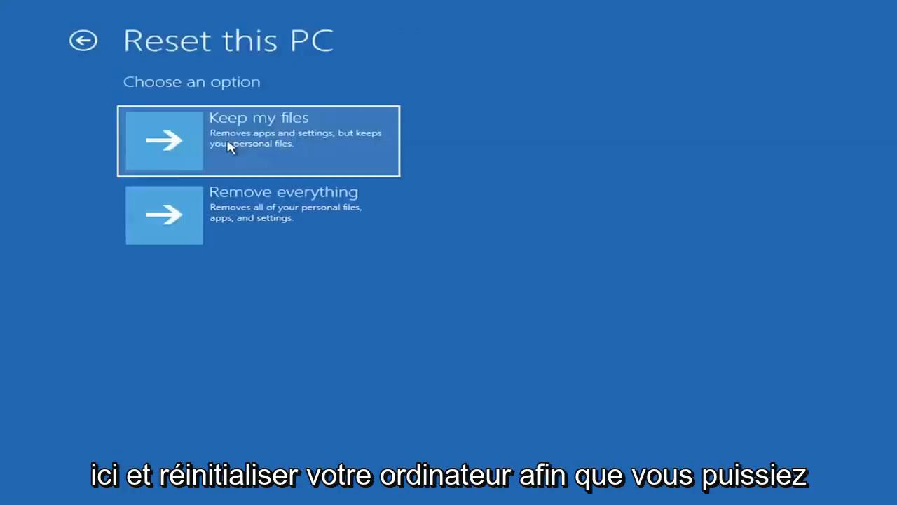
mouse_move(259, 143)
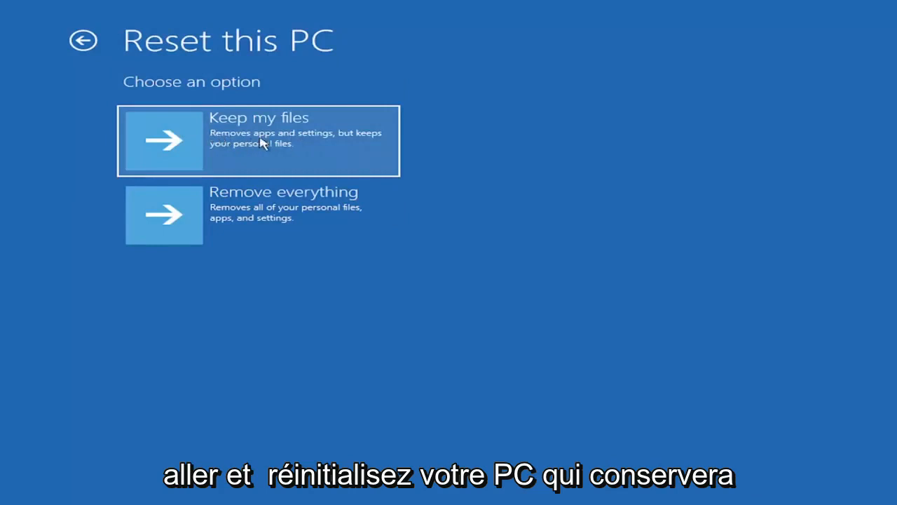
mouse_move(252, 154)
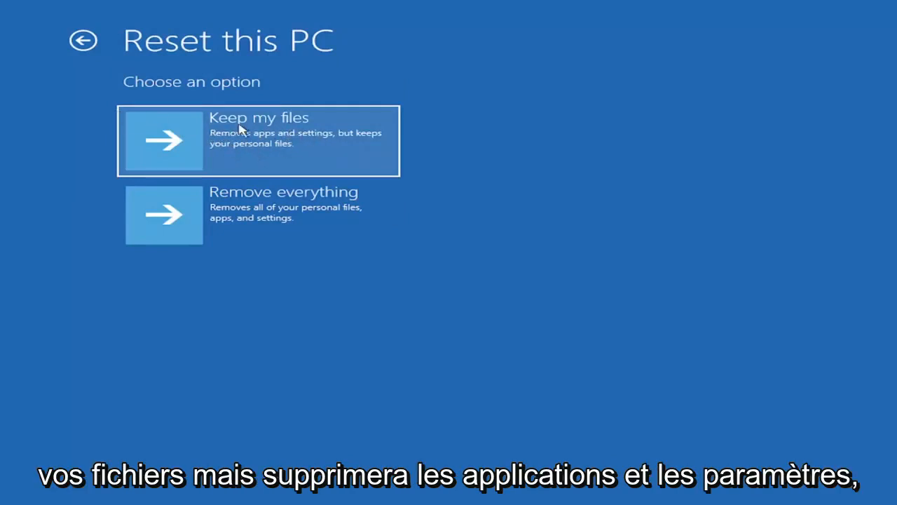
mouse_move(328, 137)
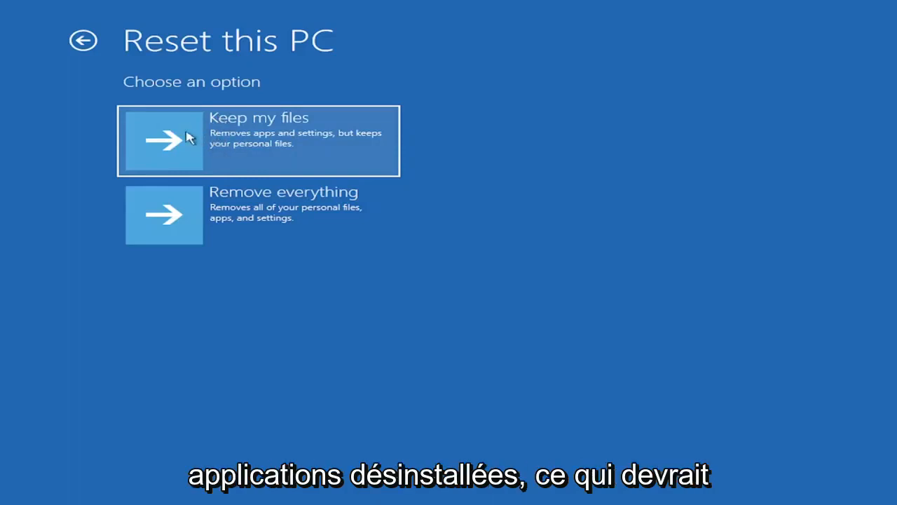
mouse_move(244, 147)
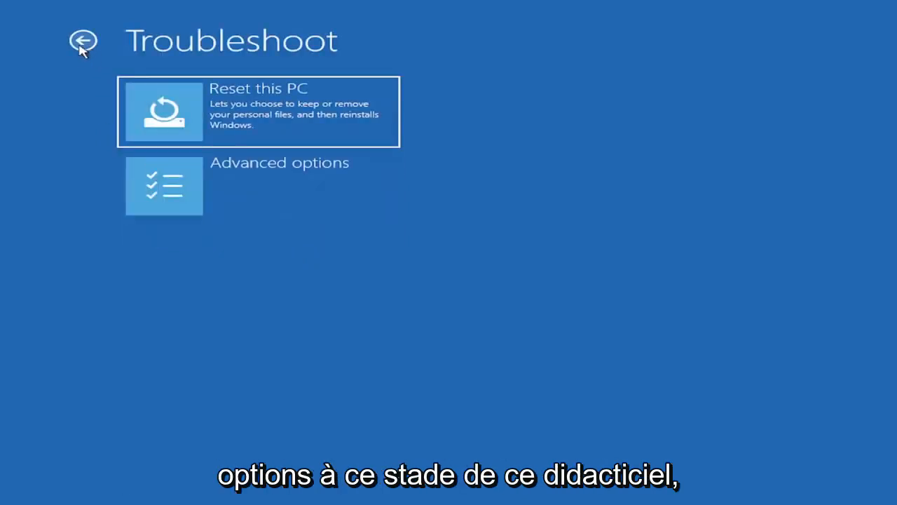
mouse_move(272, 275)
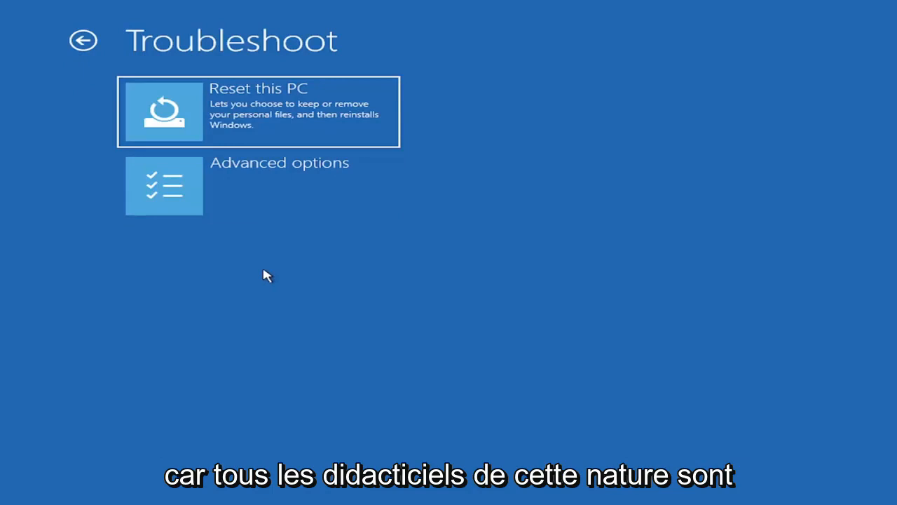
mouse_move(275, 263)
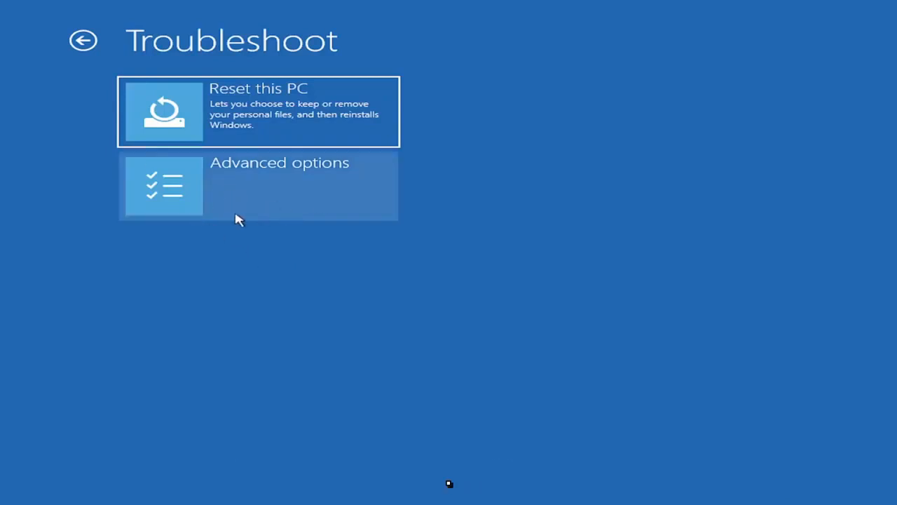
Enter Advanced options, listing Startup Repair through System Image Recovery.
click(258, 185)
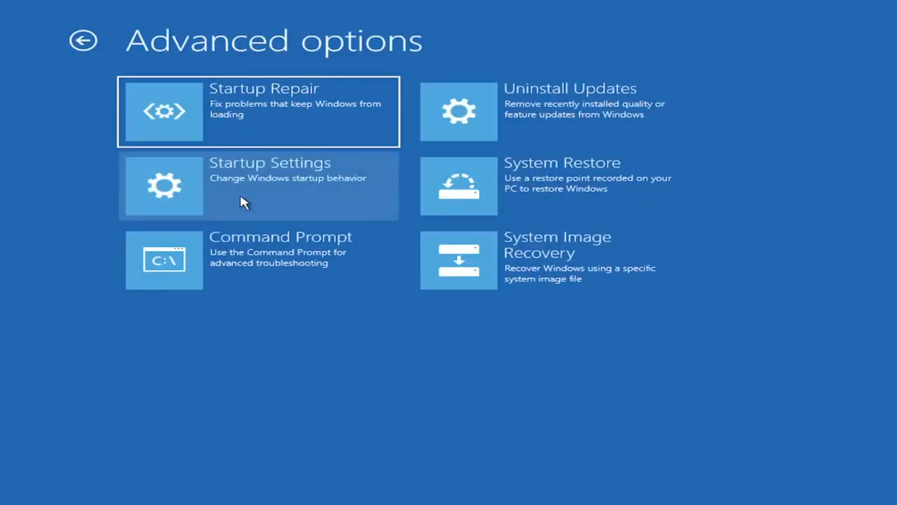
mouse_move(278, 412)
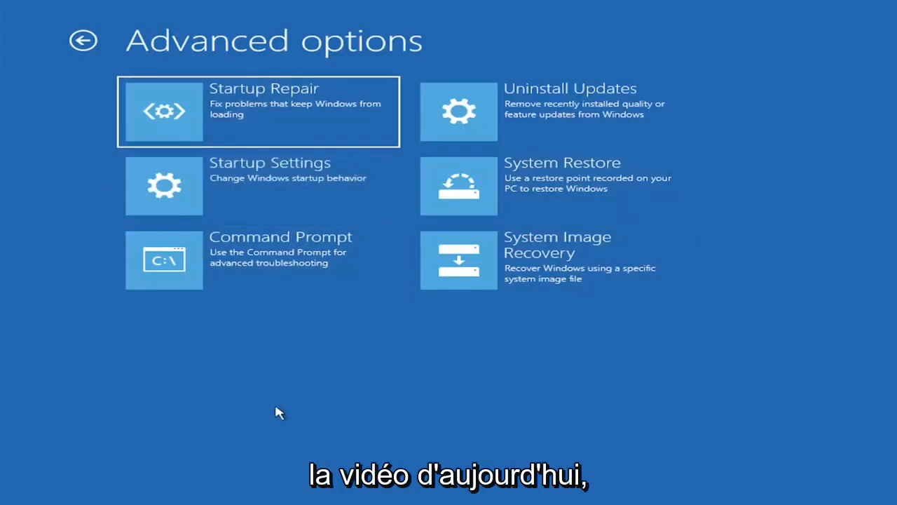
mouse_move(357, 380)
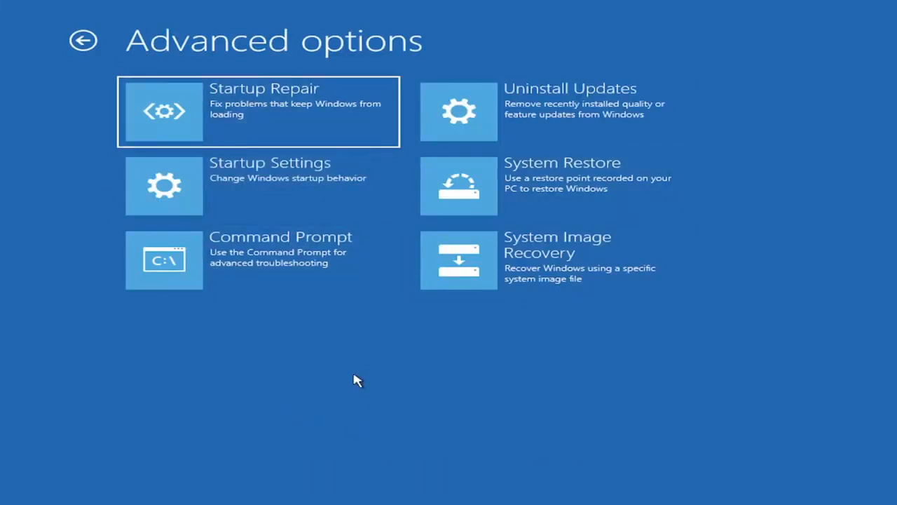
mouse_move(488, 124)
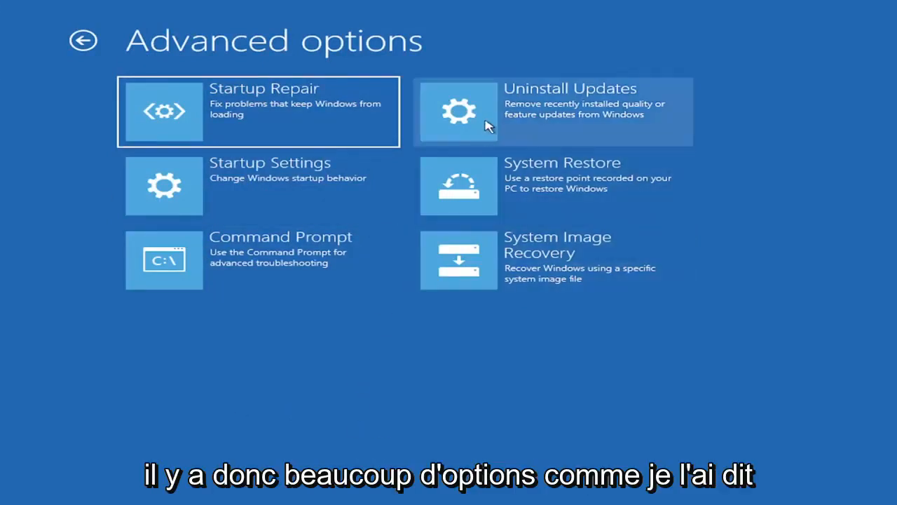
mouse_move(477, 146)
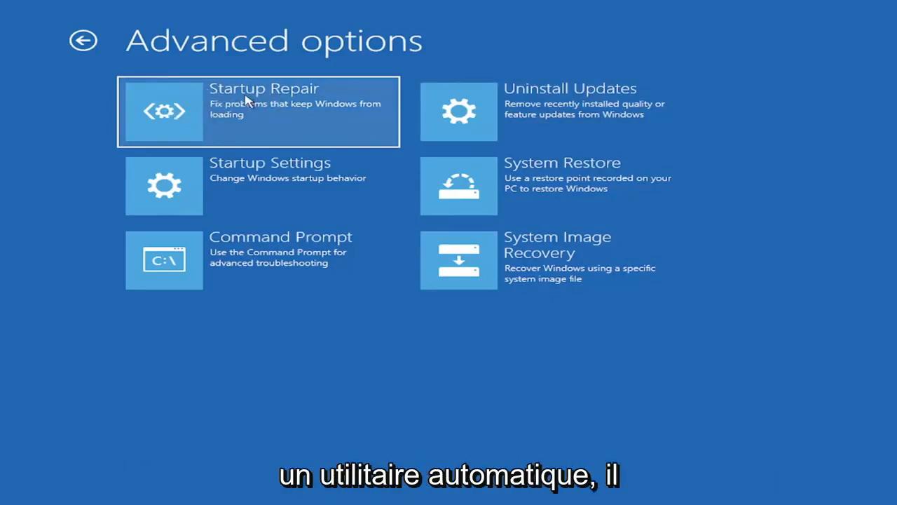
mouse_move(213, 115)
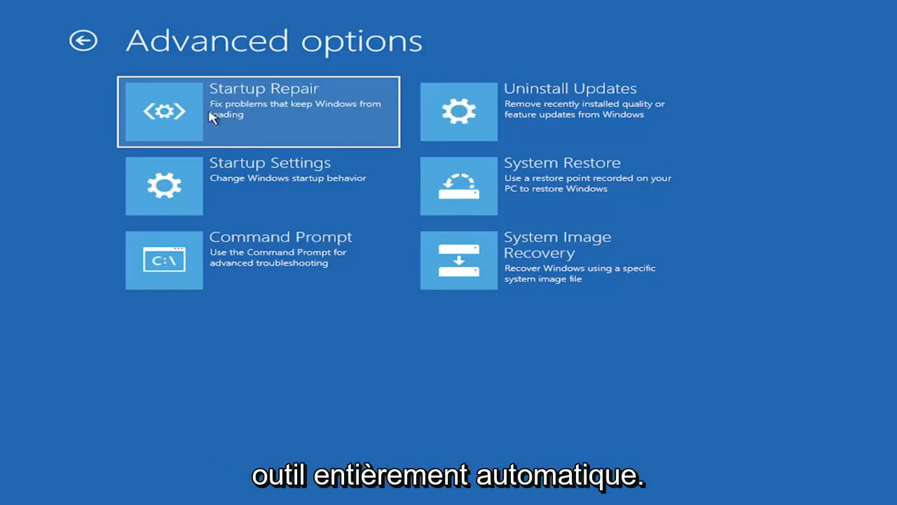
mouse_move(522, 128)
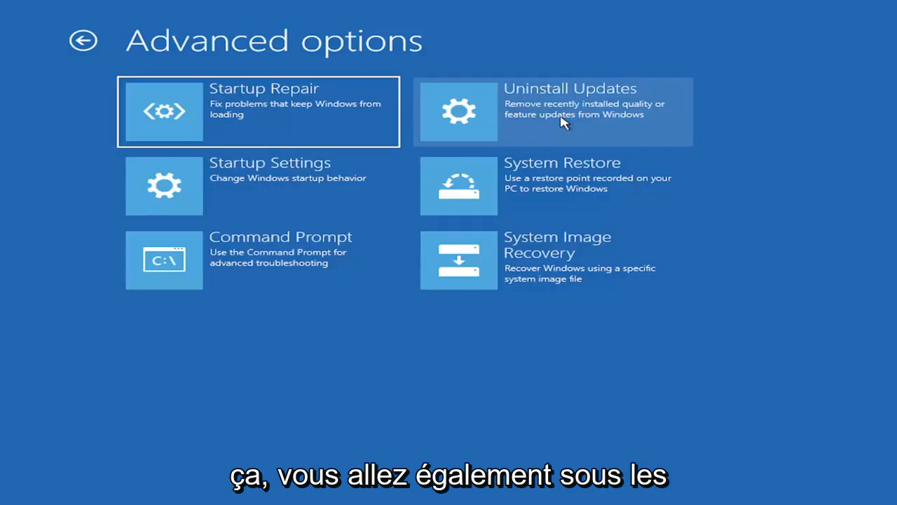
mouse_move(245, 189)
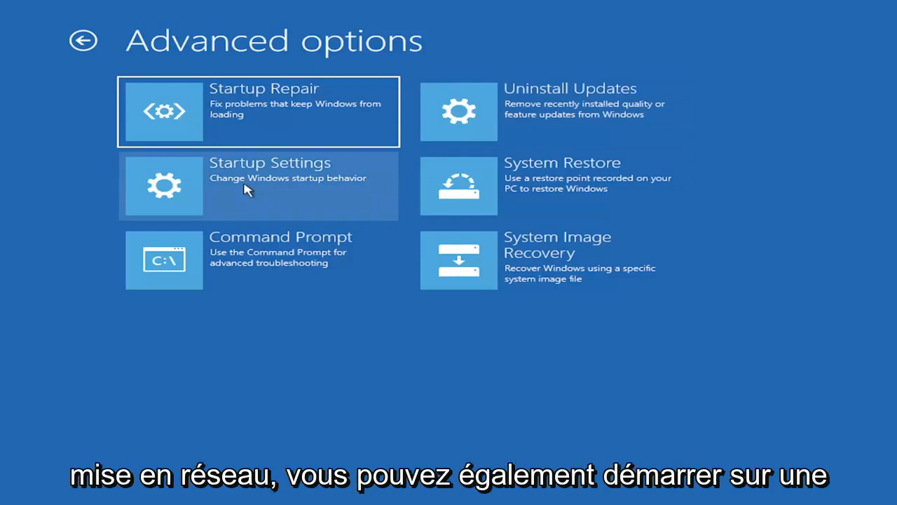
mouse_move(129, 191)
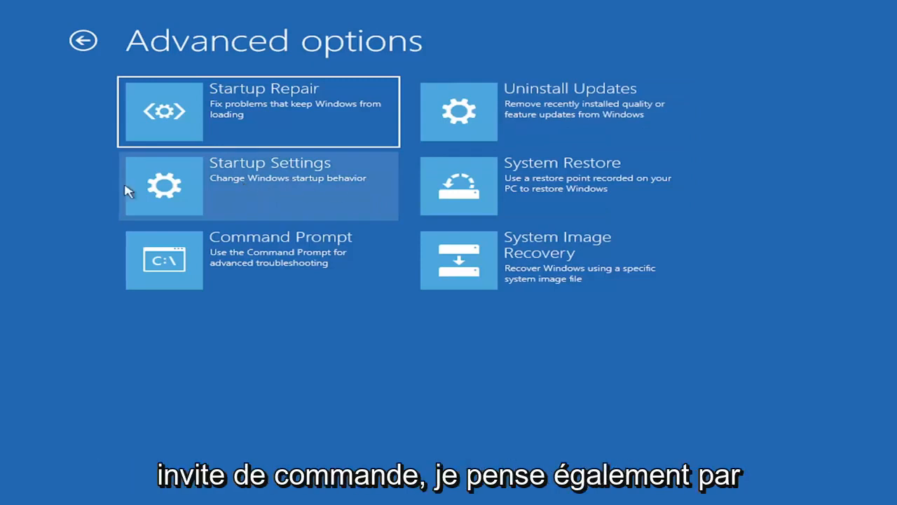
mouse_move(283, 176)
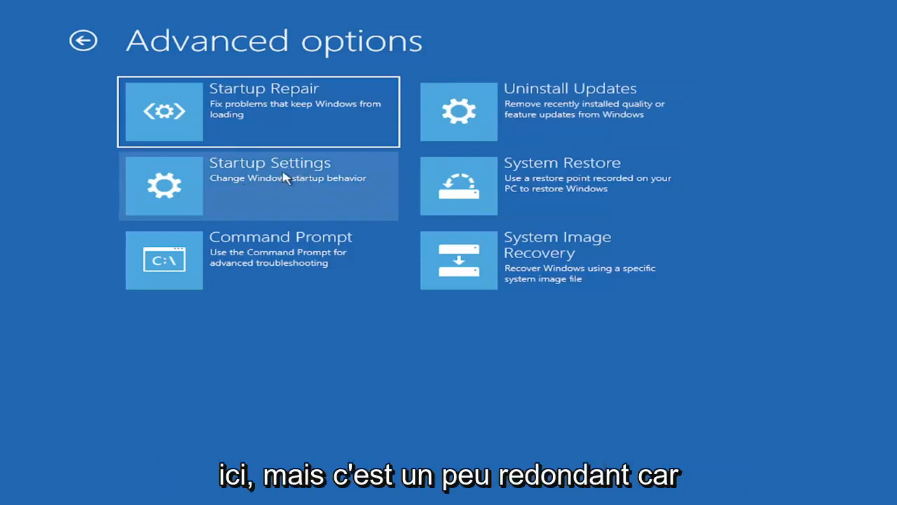
mouse_move(297, 265)
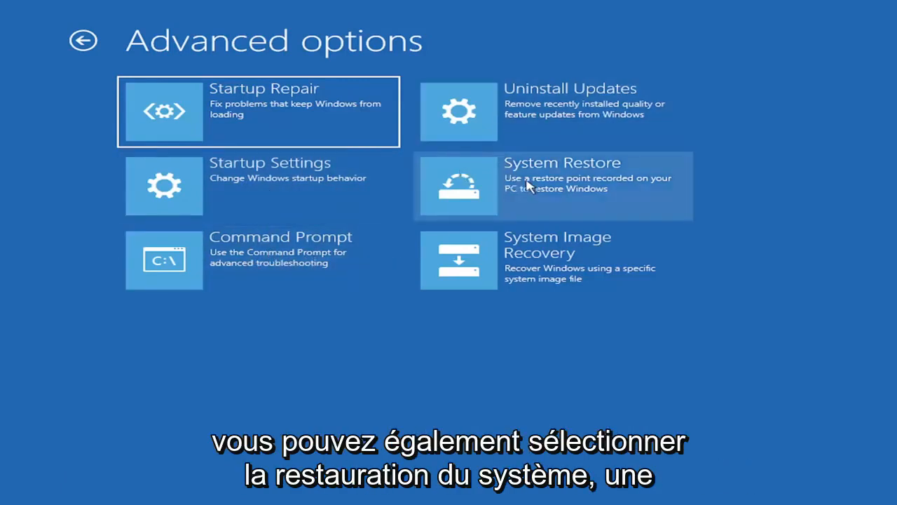
mouse_move(536, 201)
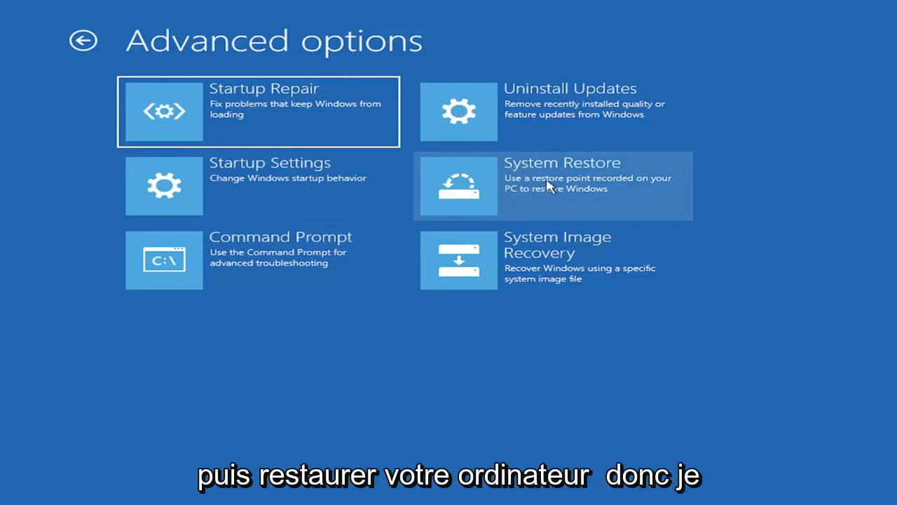
mouse_move(508, 166)
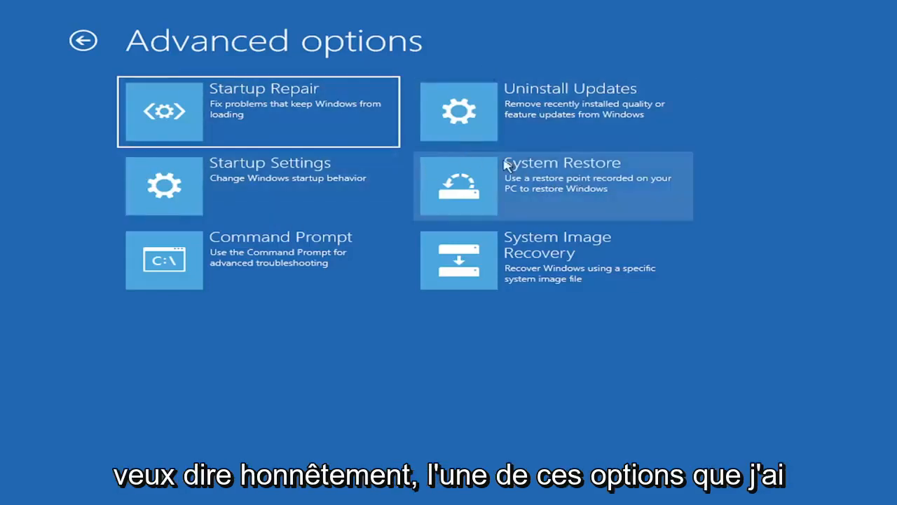
mouse_move(638, 251)
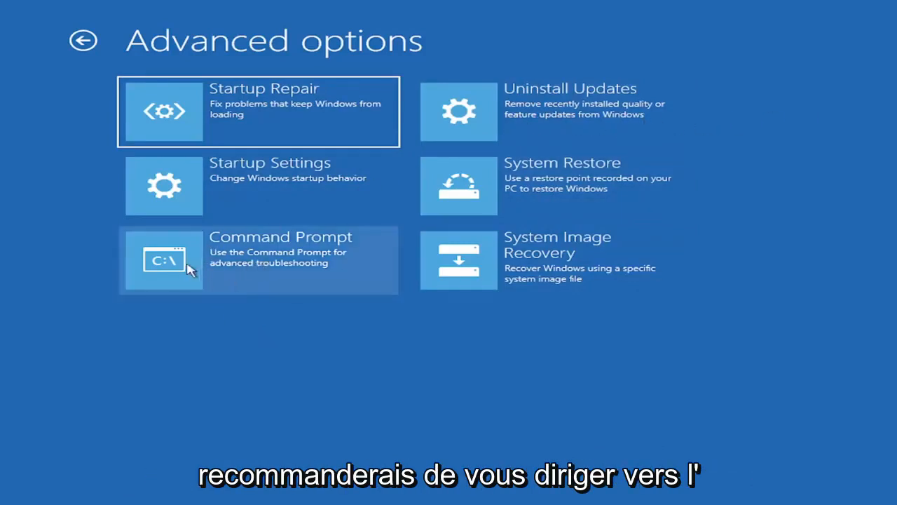
Launch Command Prompt and run Bootrec /fixmbr to repair the master boot record.
click(257, 259)
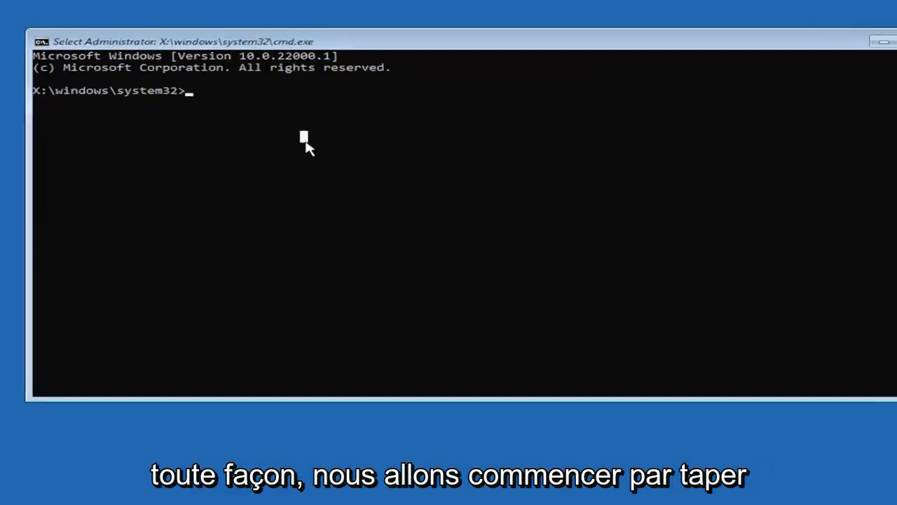
text(Boo)
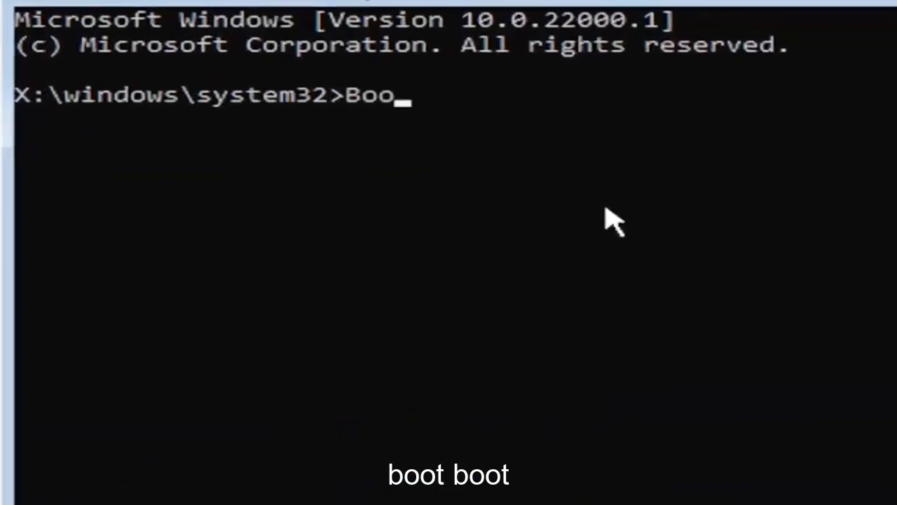
text(trec)
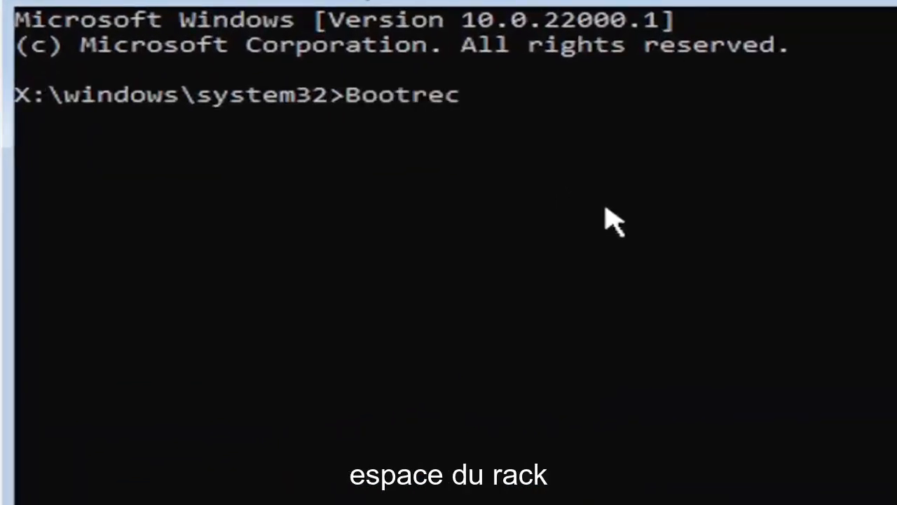
text(/fix)
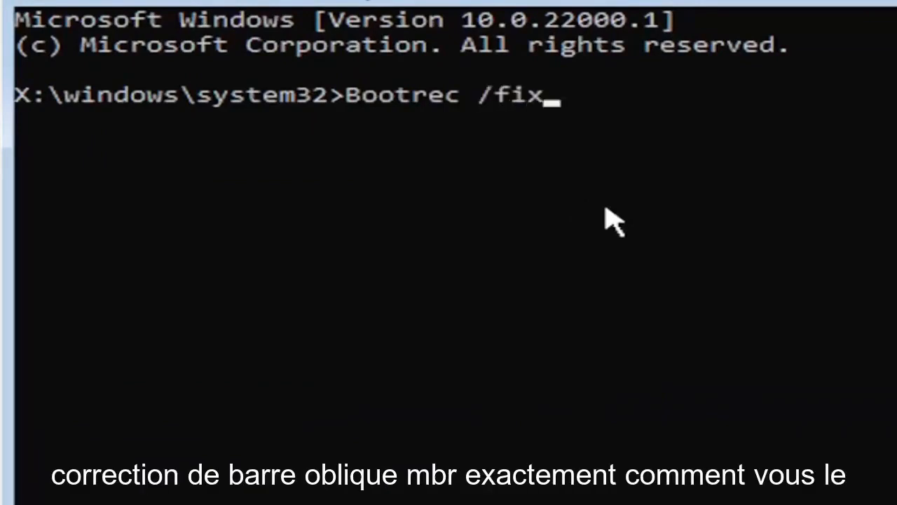
text(mbr)
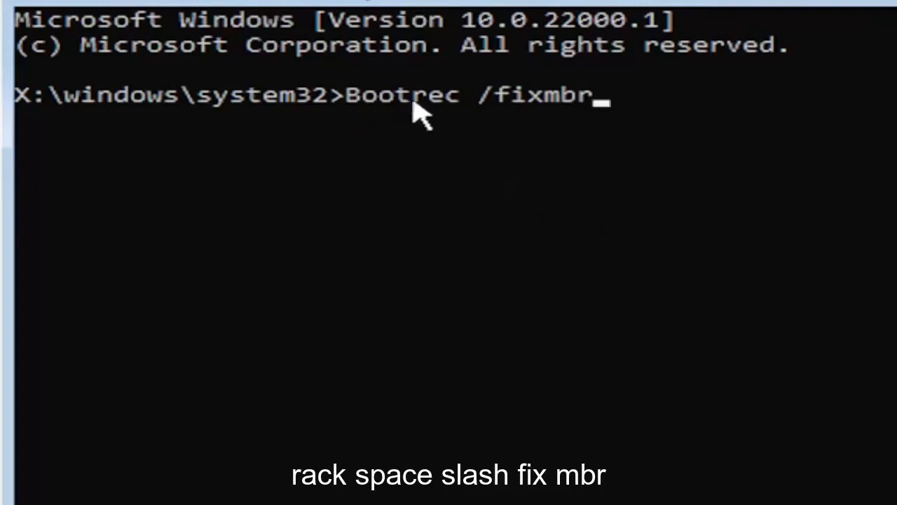
mouse_move(544, 126)
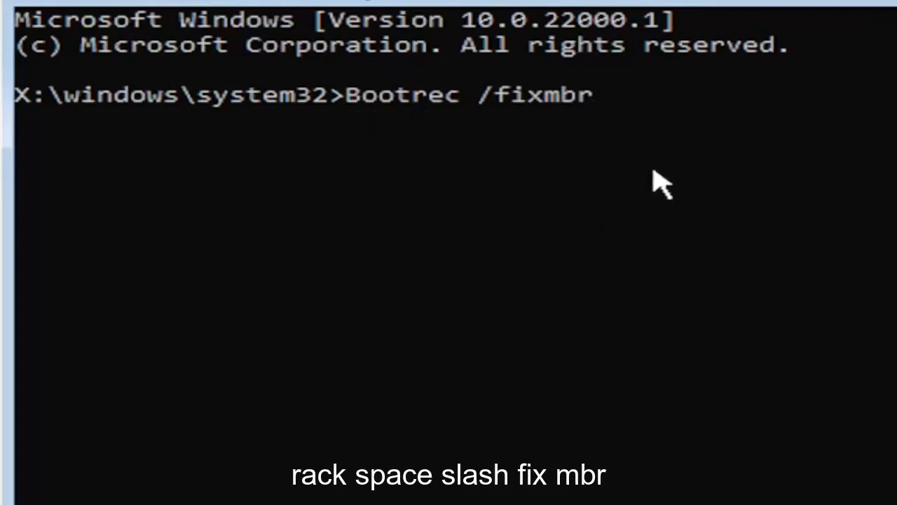
key(enter)
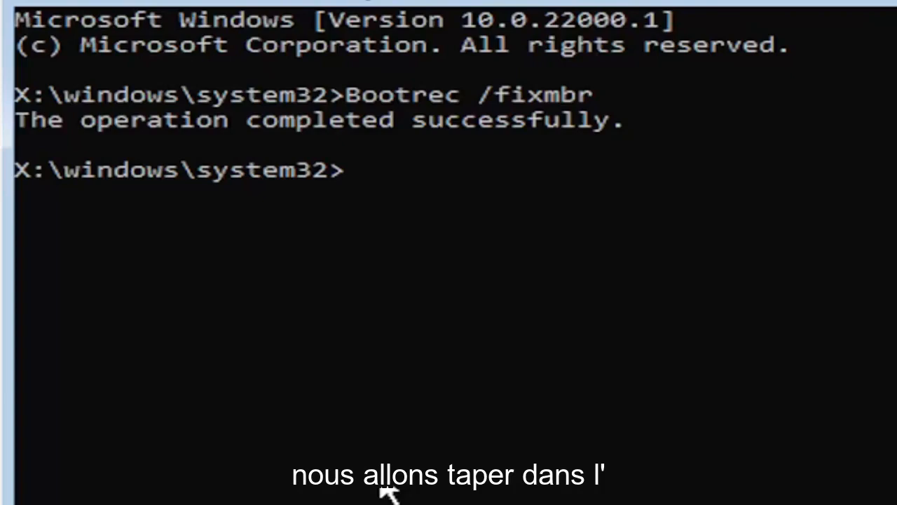
Write out bcdedit /export c:\bcdbackup at the prompt without running it.
text(bcded)
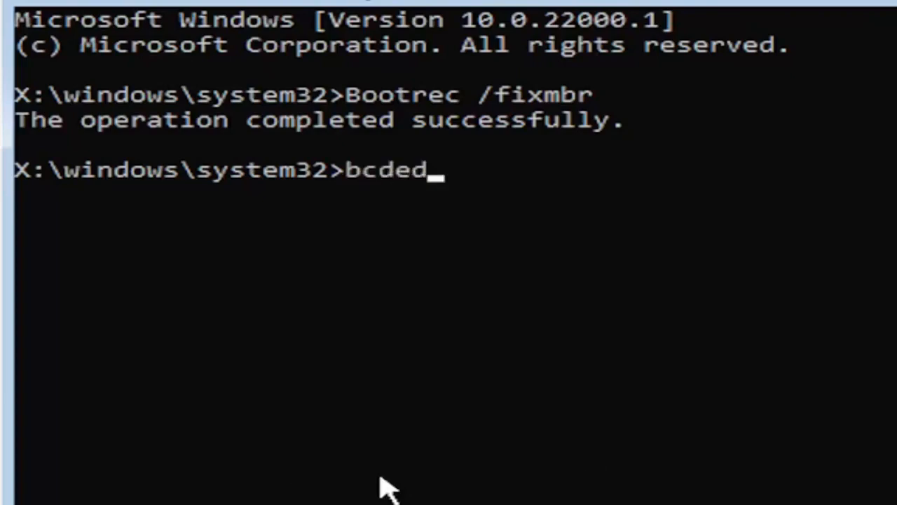
text(it)
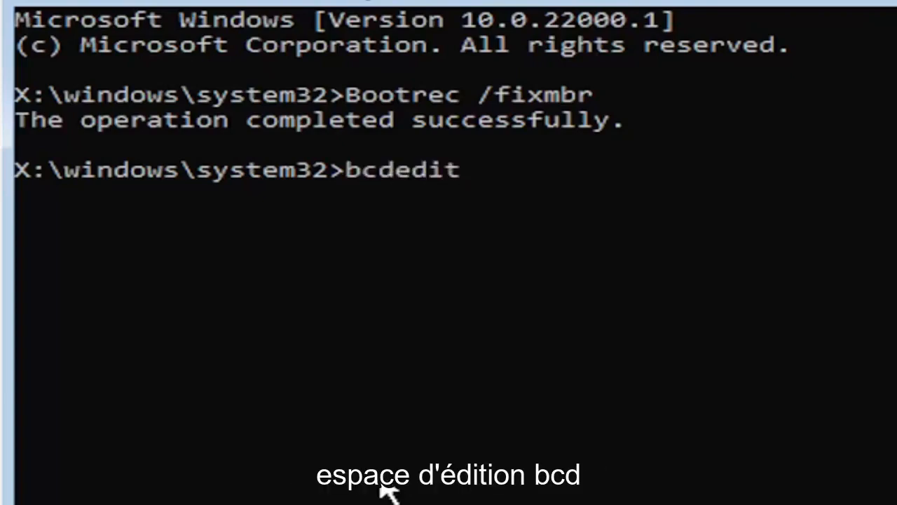
text(/ex)
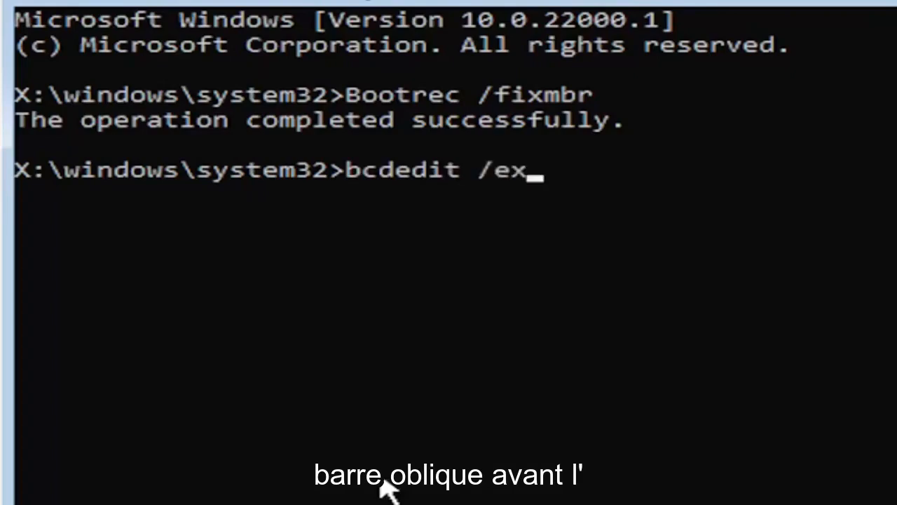
text(port)
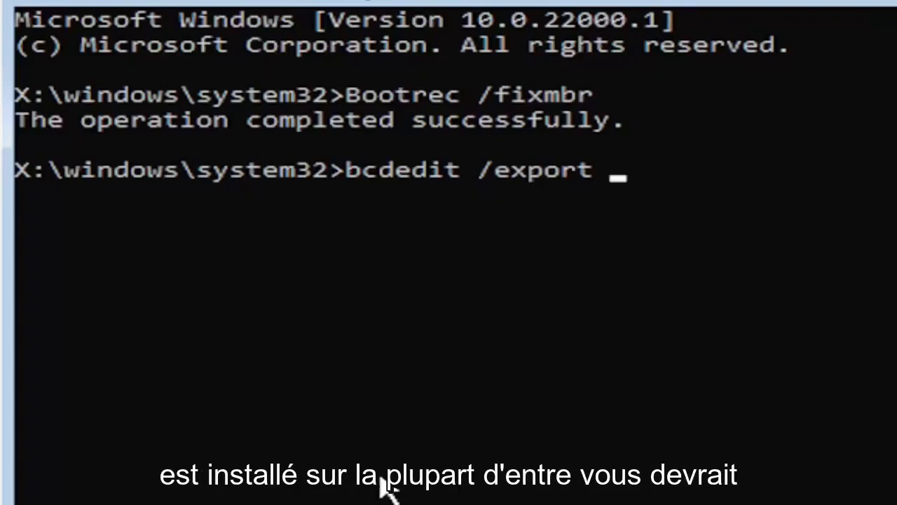
text(c)
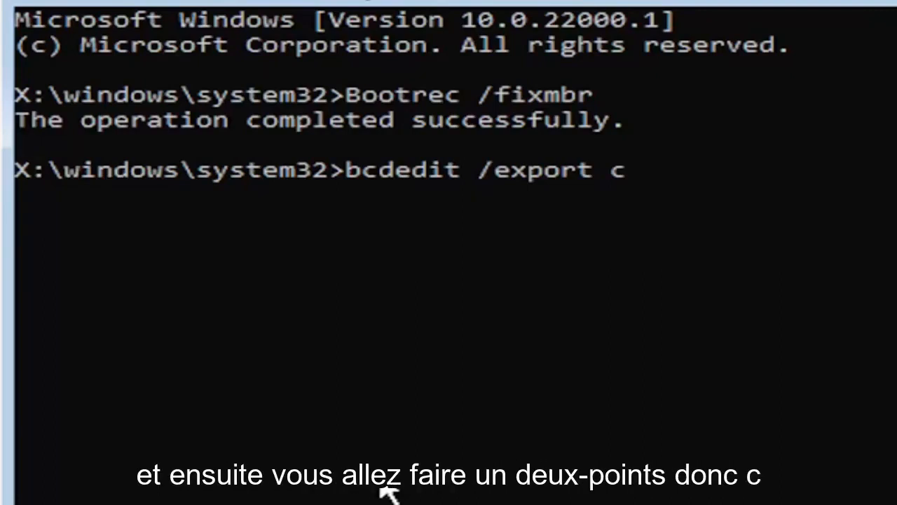
text(:)
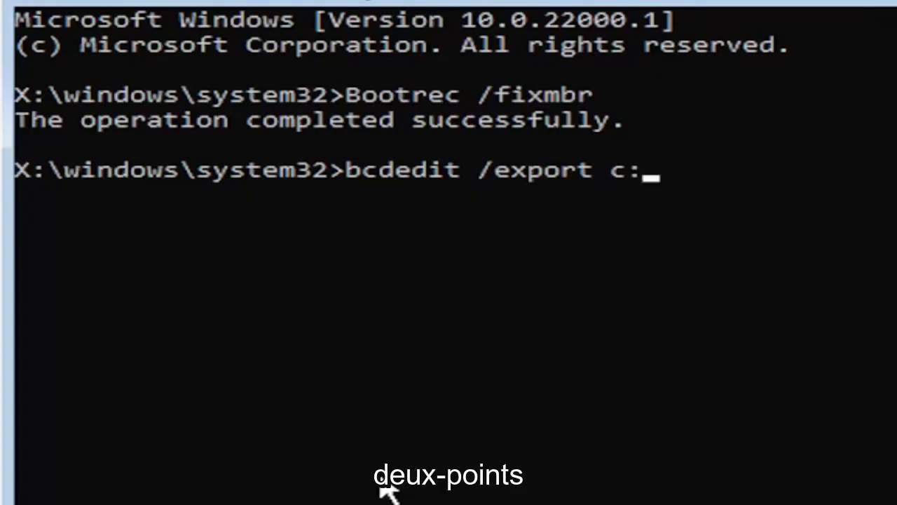
text(\)
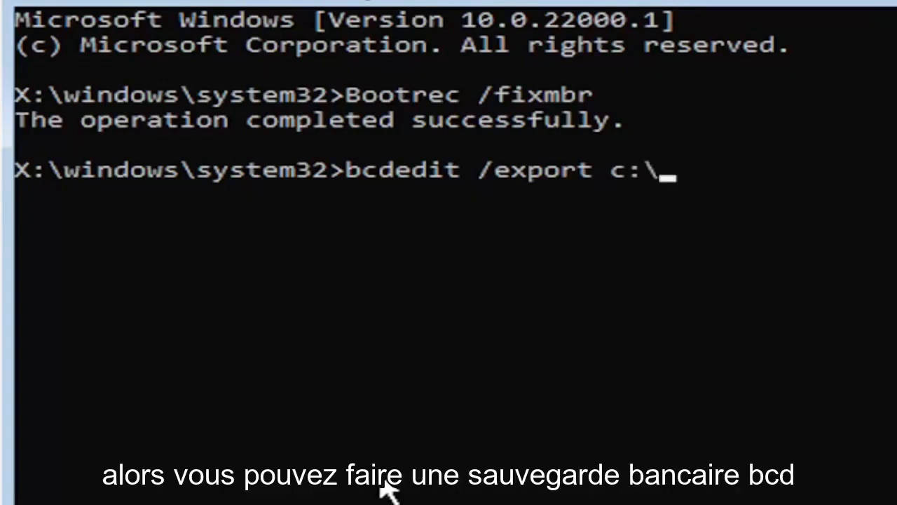
text(bcdba)
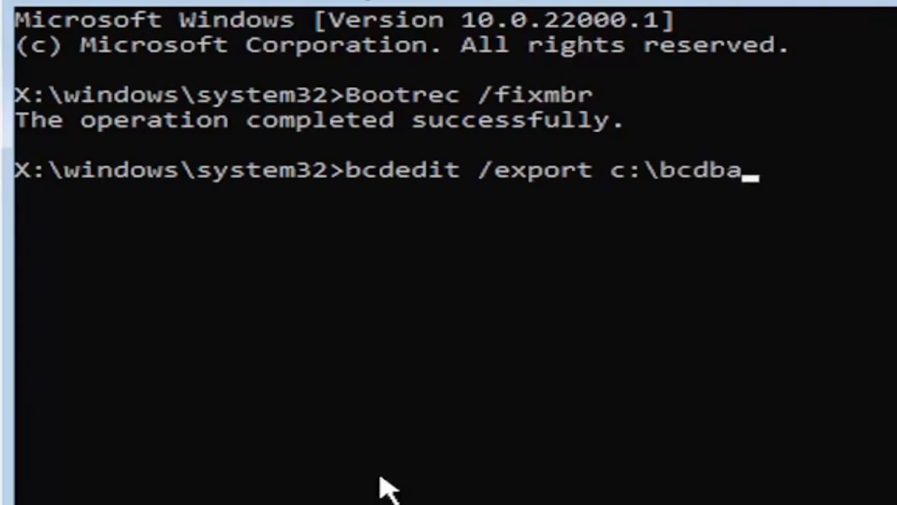
text(ckup)
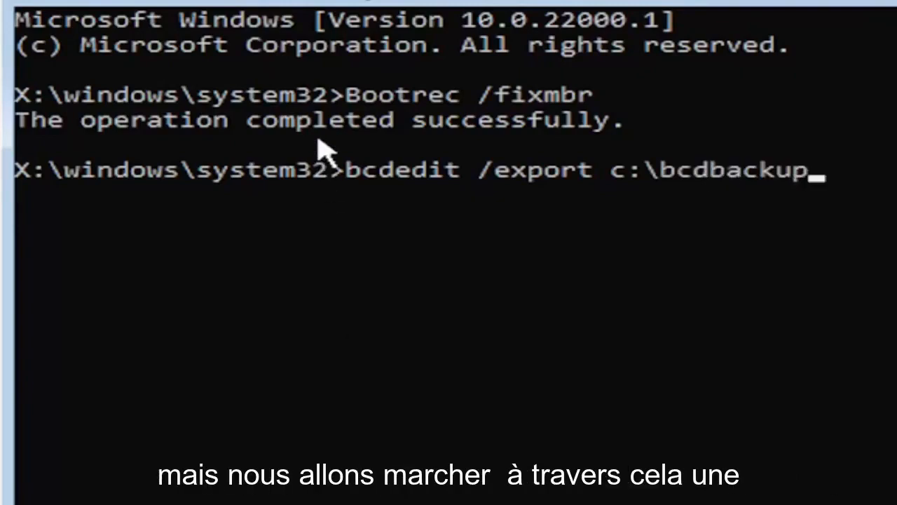
mouse_move(344, 194)
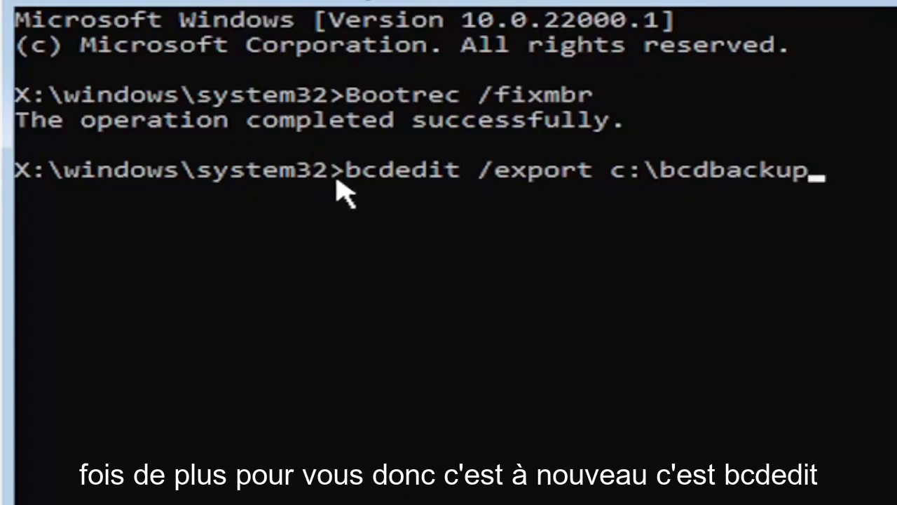
mouse_move(437, 208)
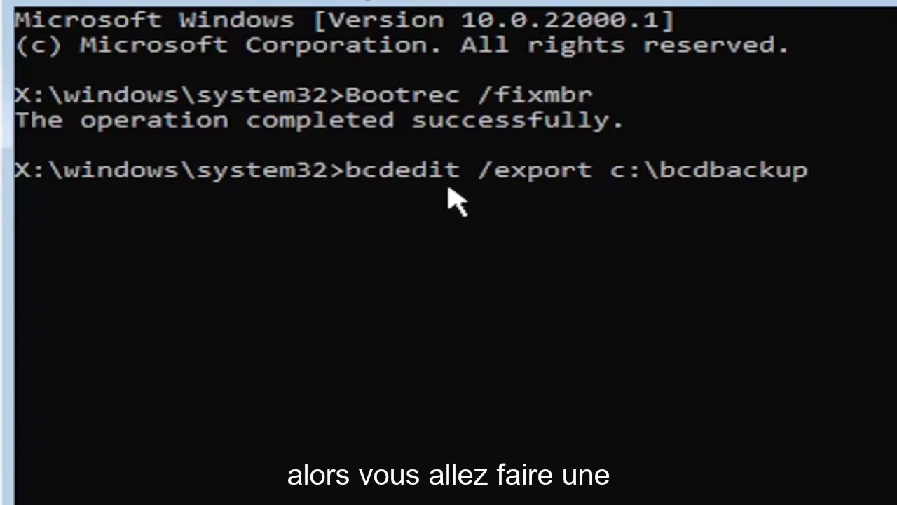
mouse_move(479, 210)
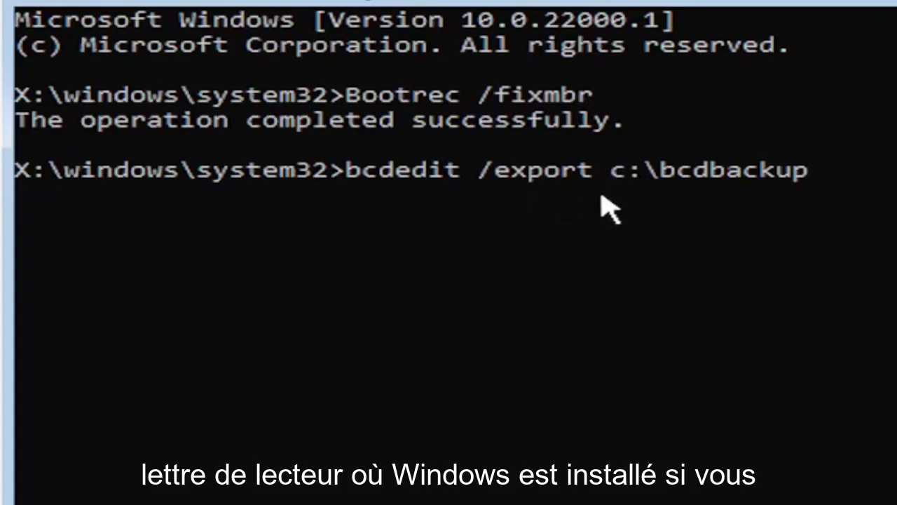
mouse_move(587, 237)
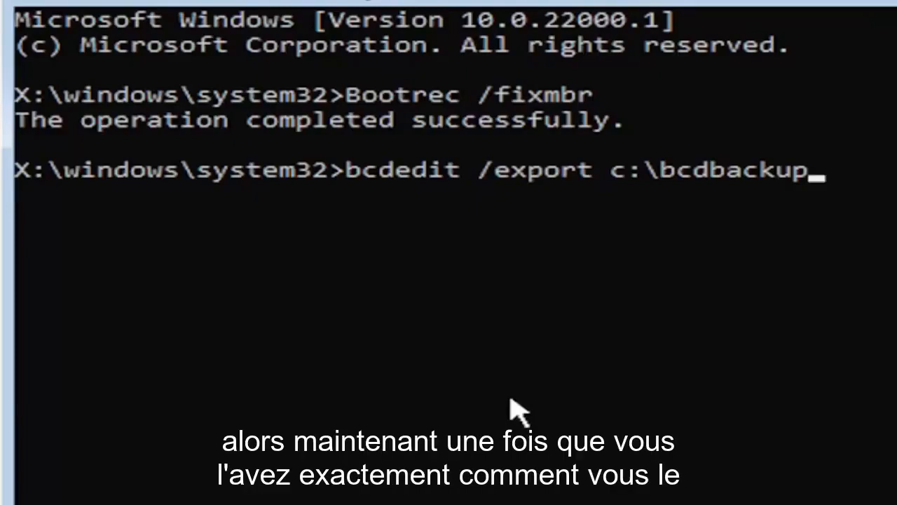
Run the bcdedit export so the boot configuration is backed up to c:\bcdbackup.
key(enter)
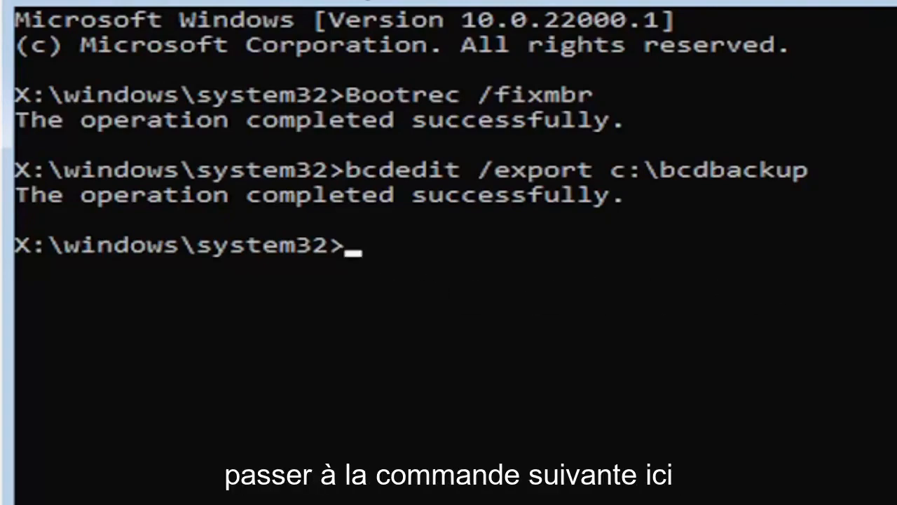
Run attrib c:\boot\bcd -h -r -s to clear hidden, read-only and system attributes.
text(attri)
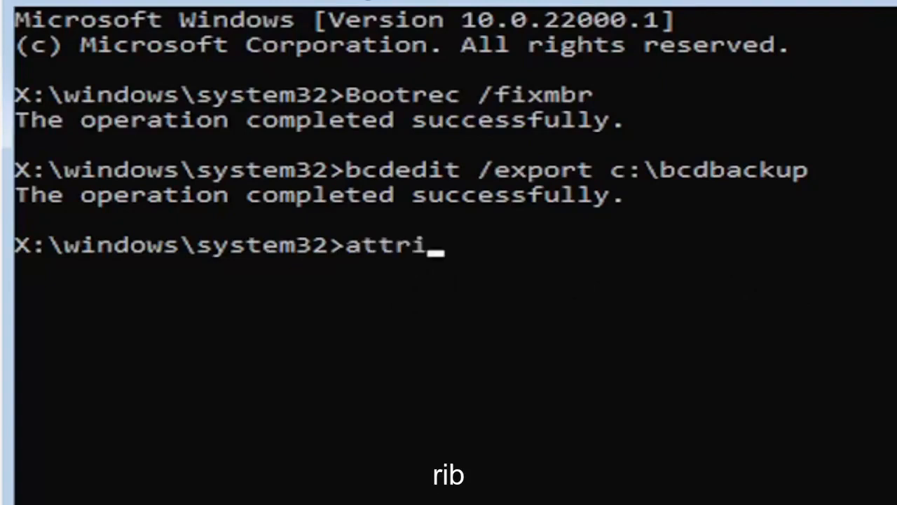
text(b)
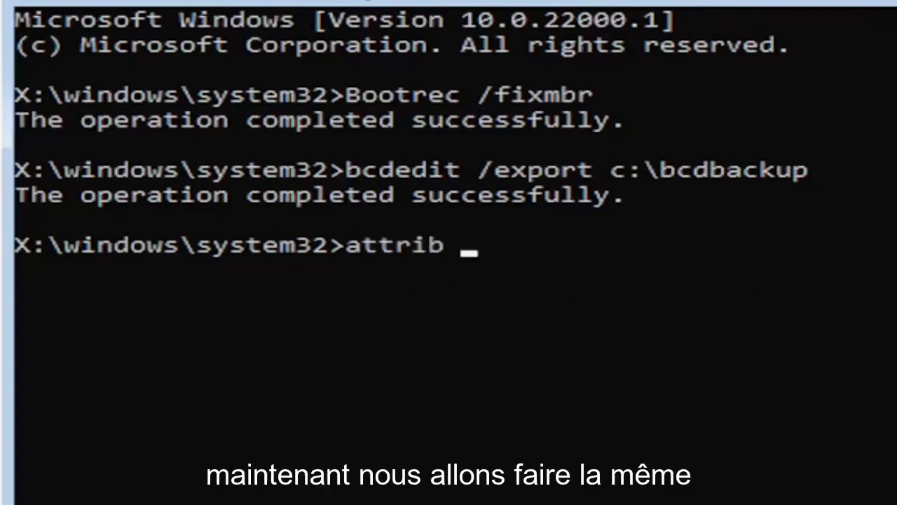
text(c)
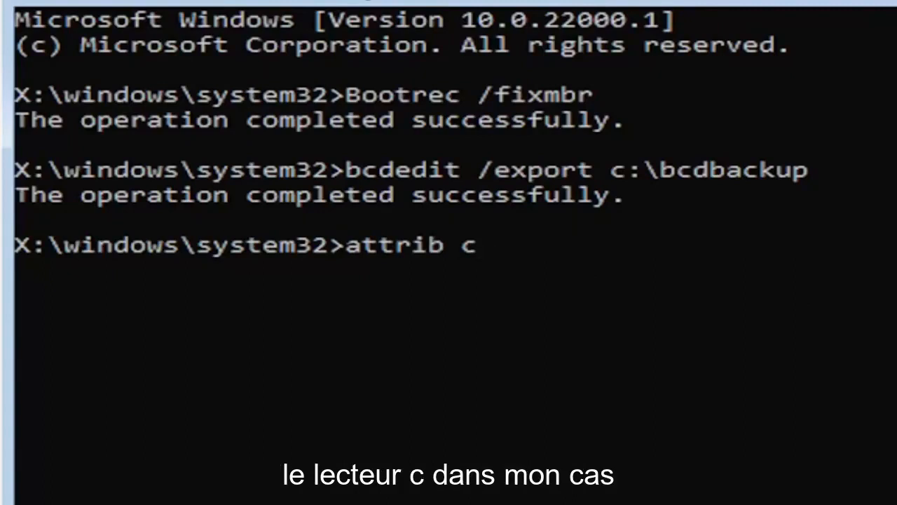
text(:)
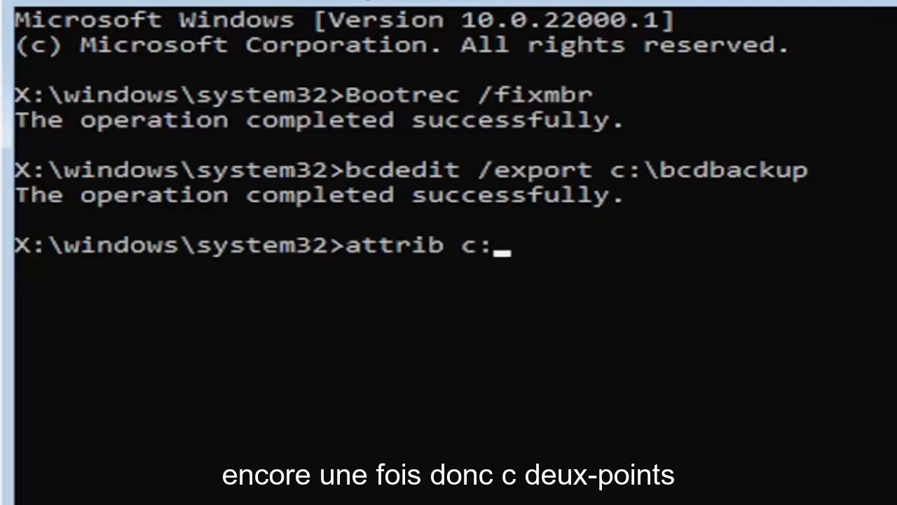
text(\bo)
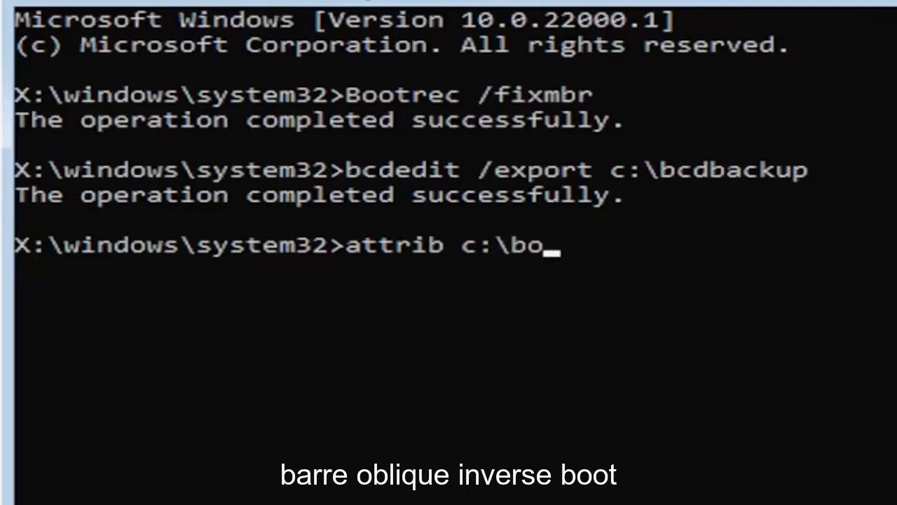
text(ot)
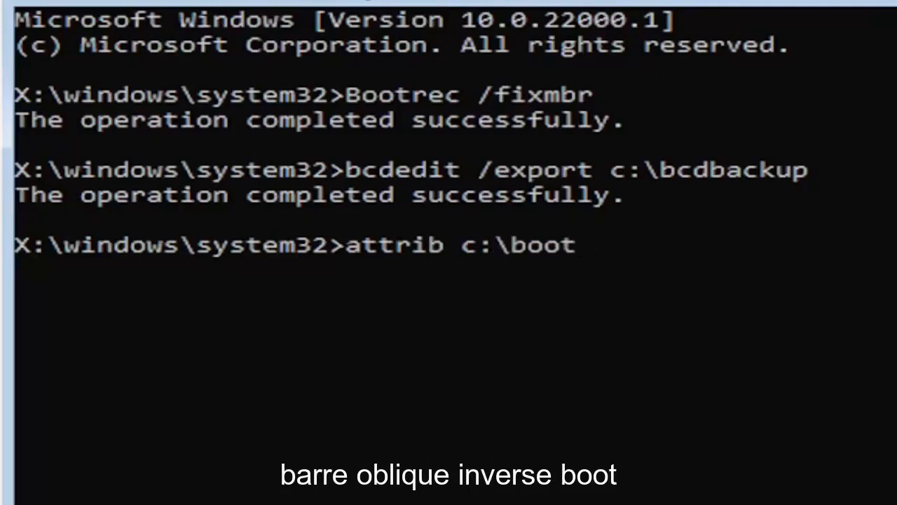
text(\)
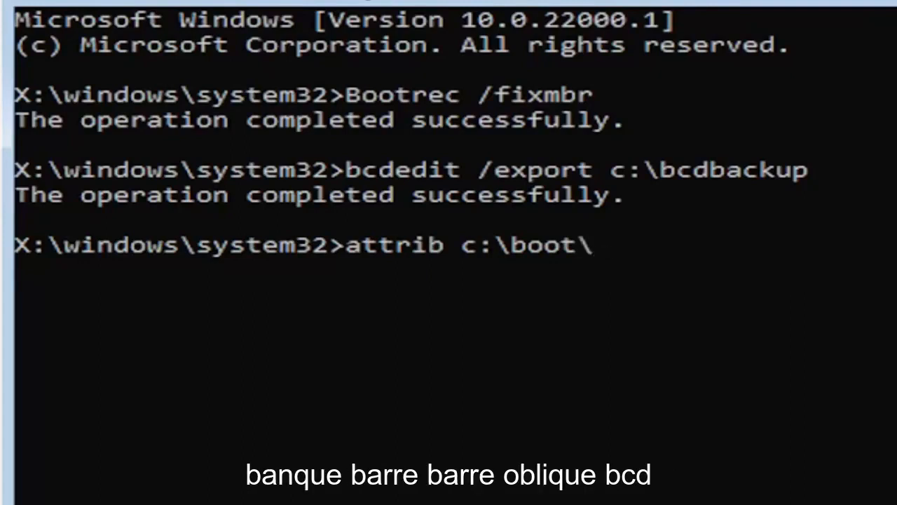
text(bcd)
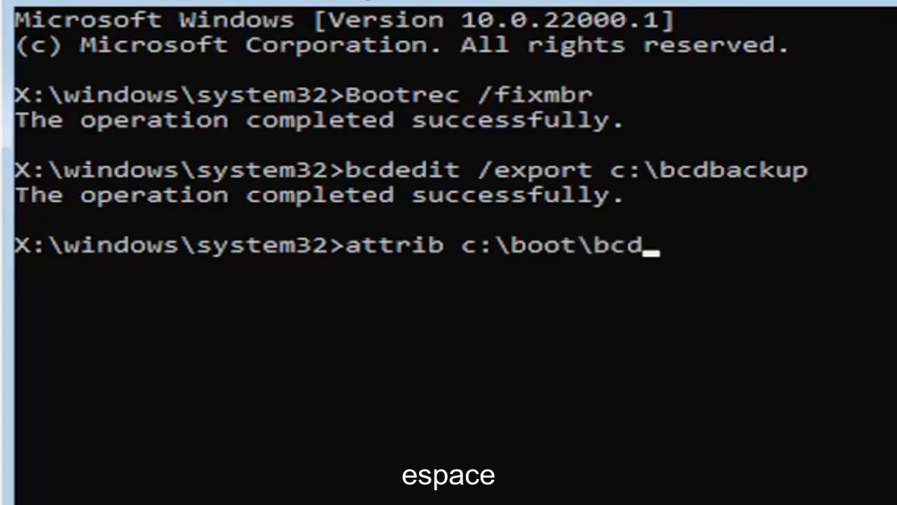
text(-h)
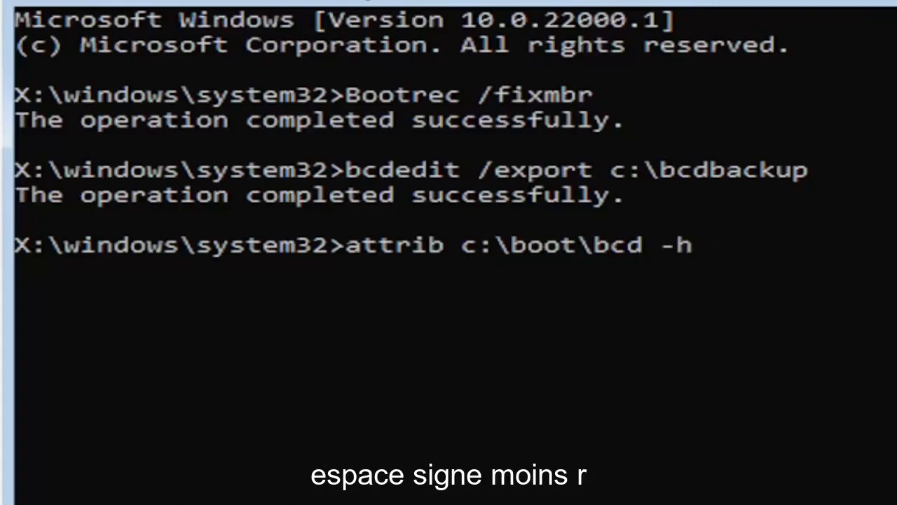
text(-r -)
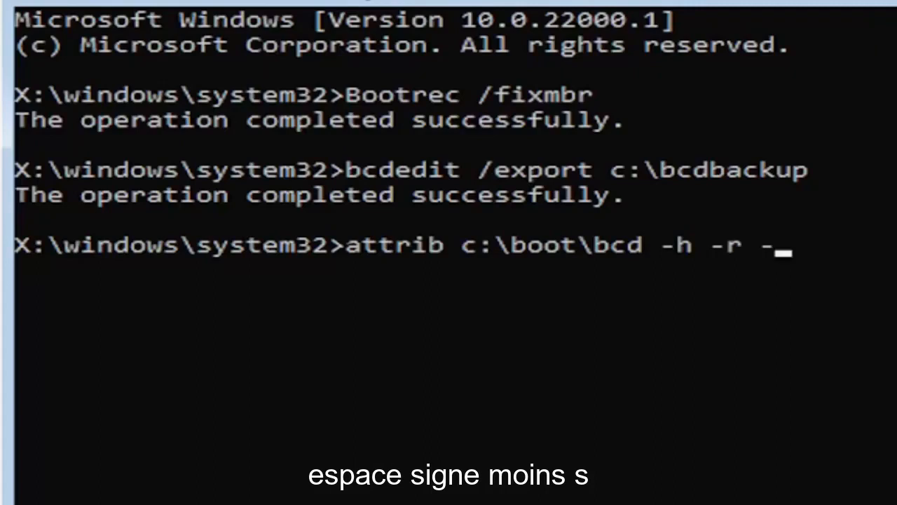
text(s)
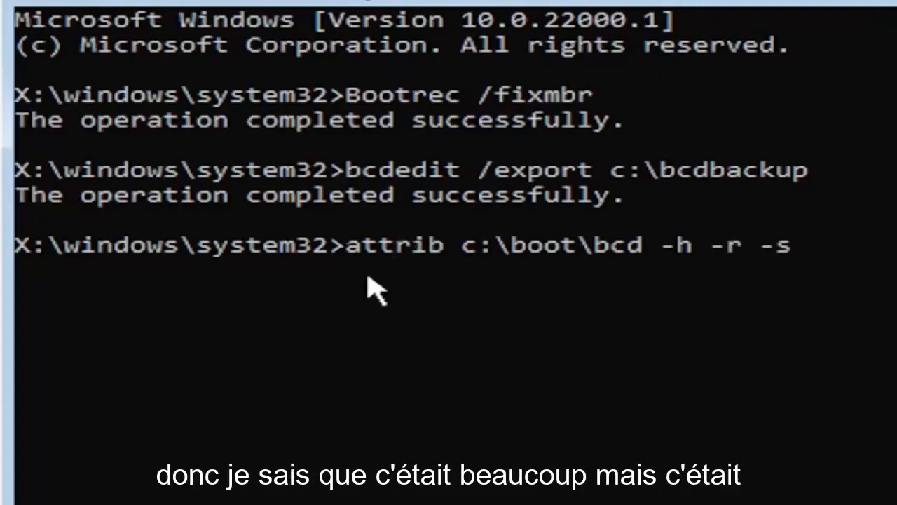
mouse_move(393, 280)
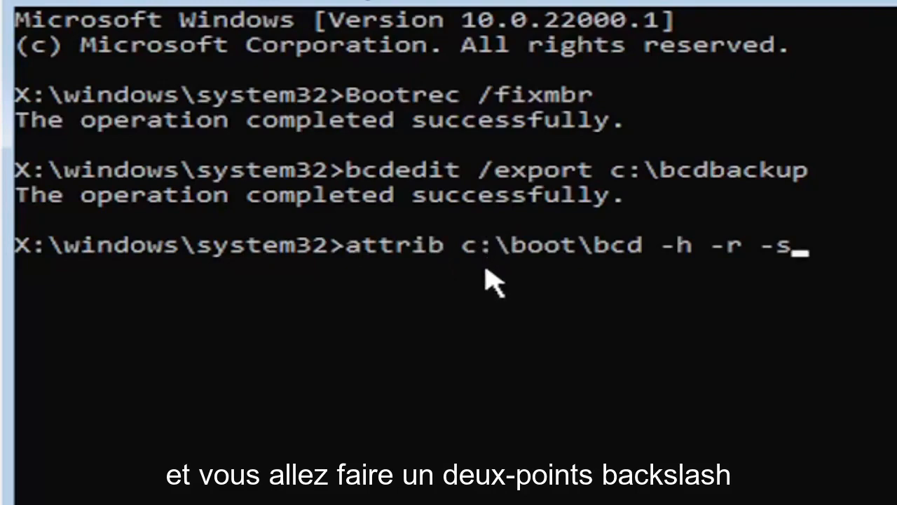
mouse_move(549, 278)
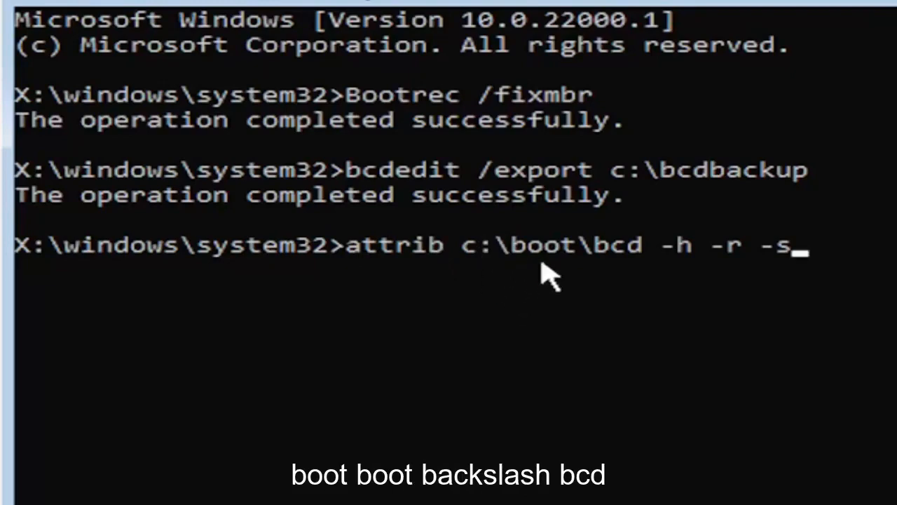
mouse_move(589, 290)
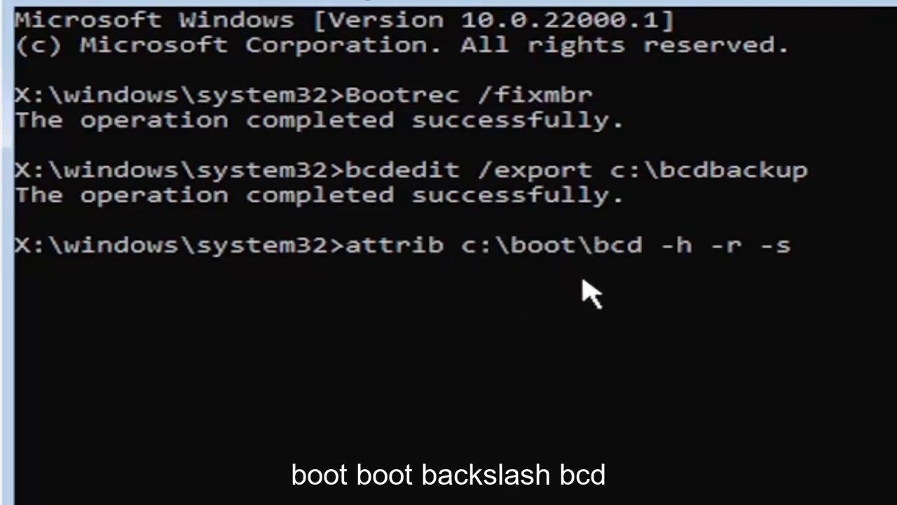
mouse_move(656, 280)
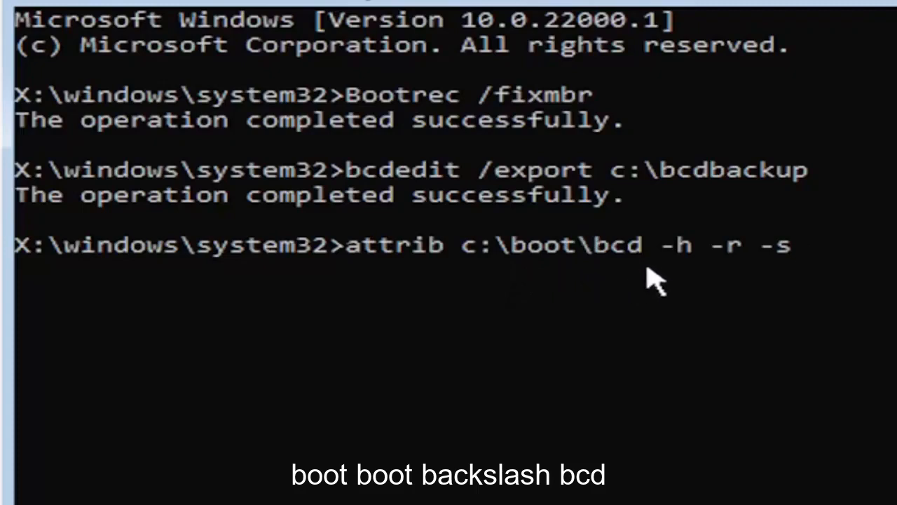
mouse_move(687, 288)
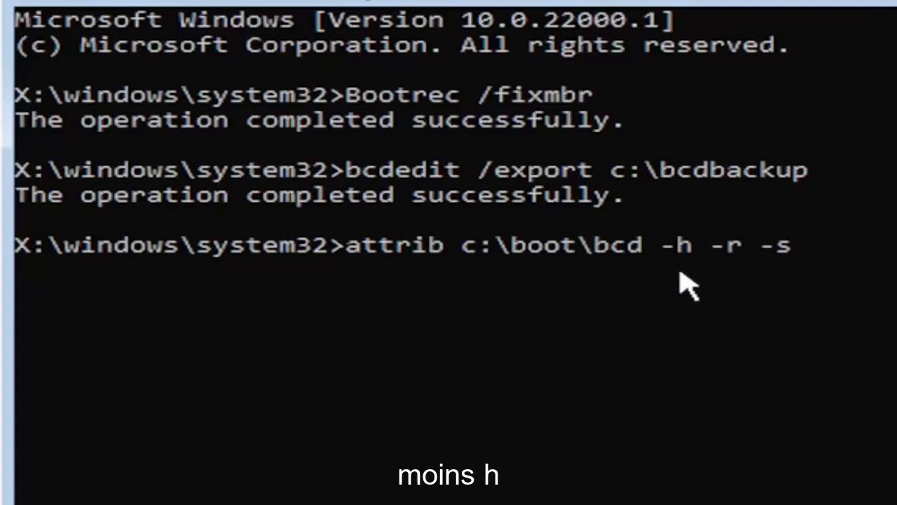
mouse_move(714, 274)
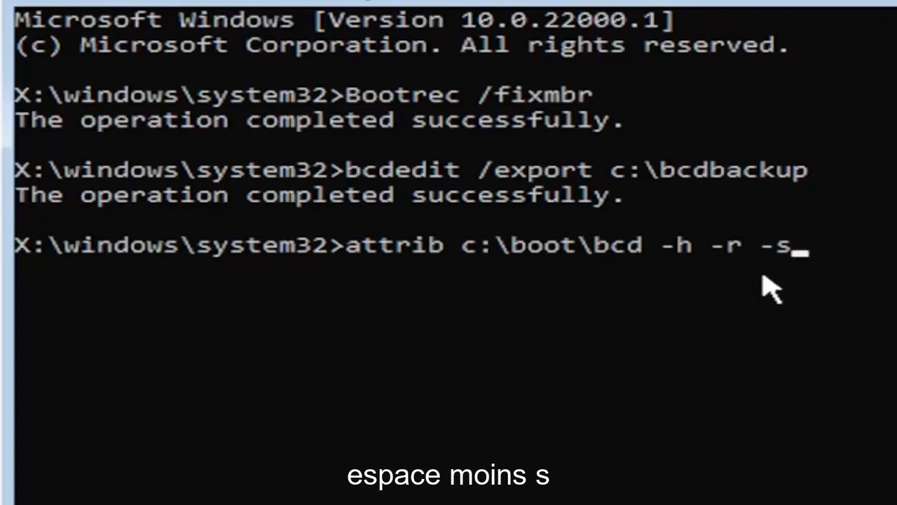
mouse_move(750, 331)
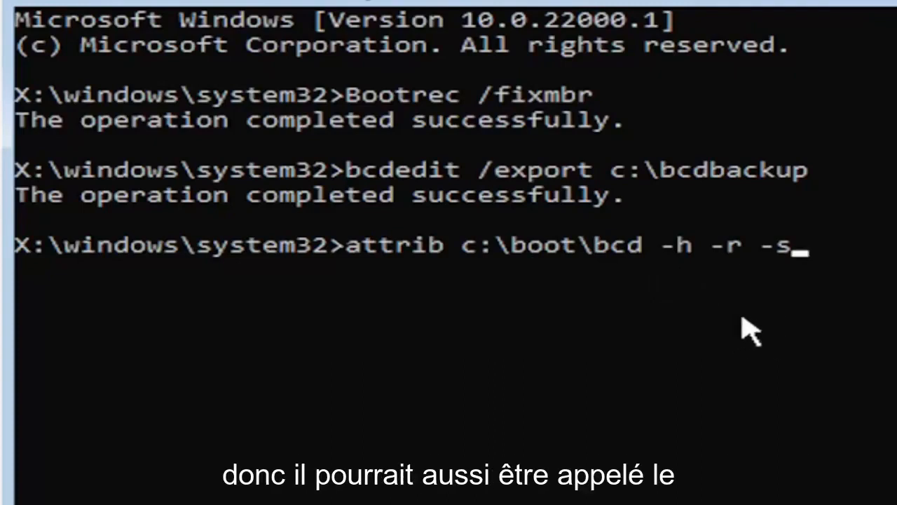
mouse_move(708, 333)
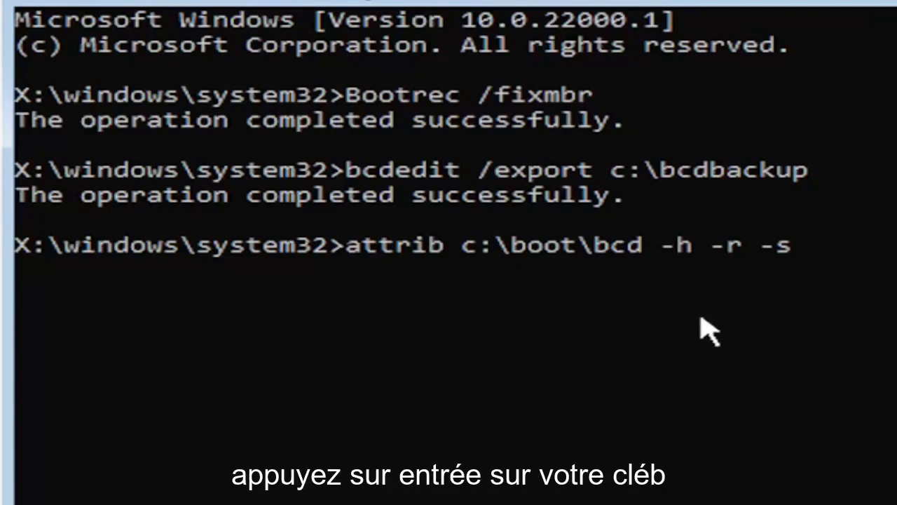
key(enter)
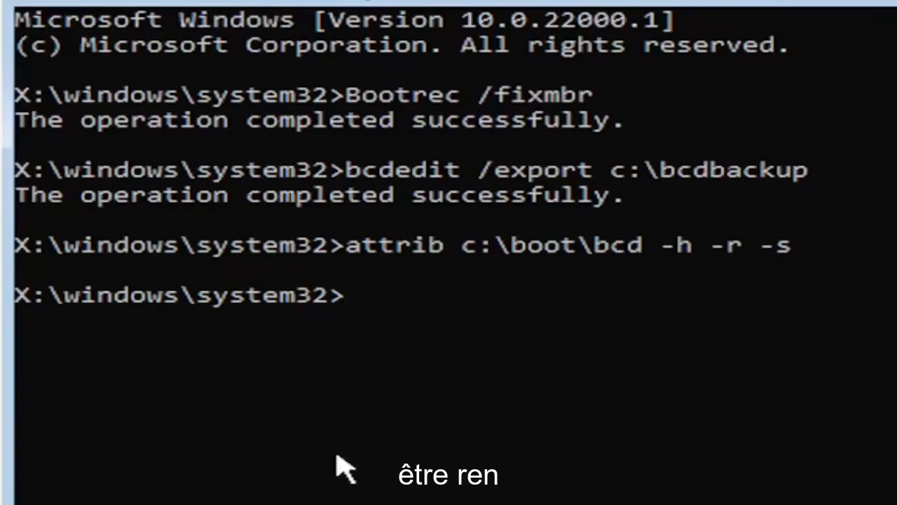
Write out ren c:\boot\bcd bcd.old at the prompt.
text(ren)
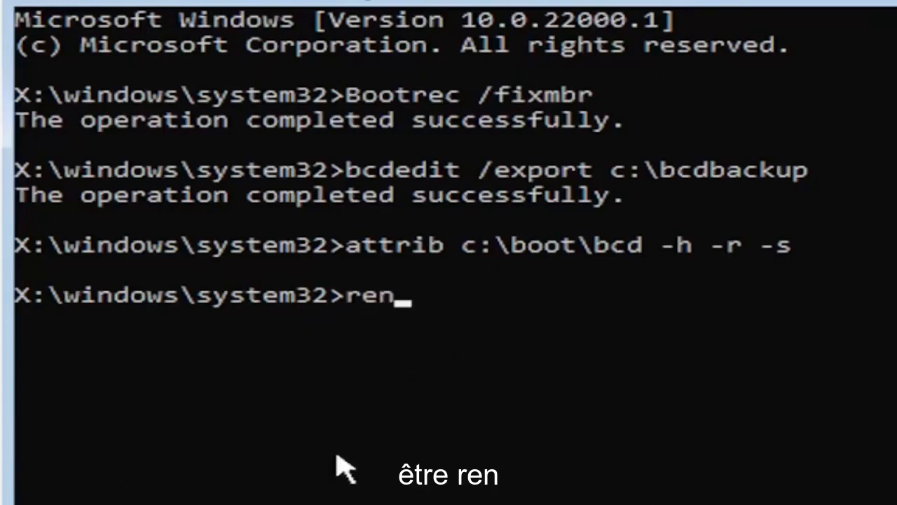
text(c)
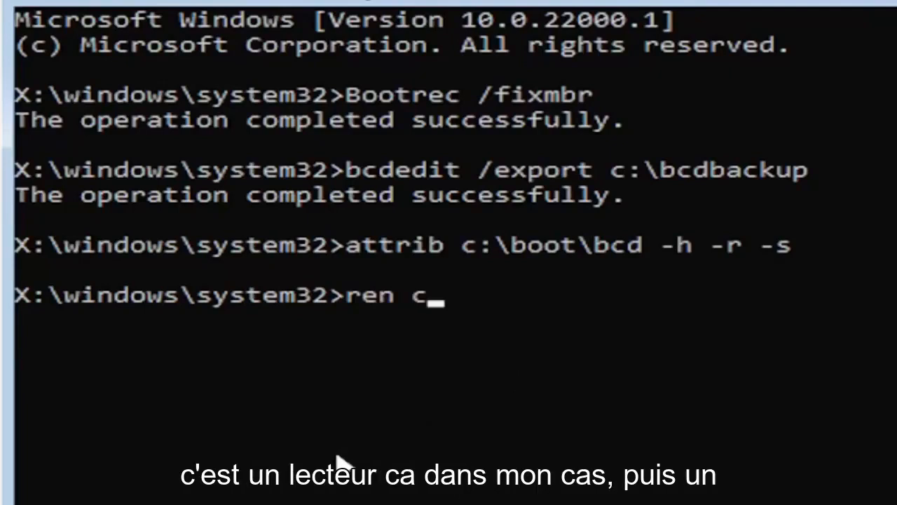
text(:)
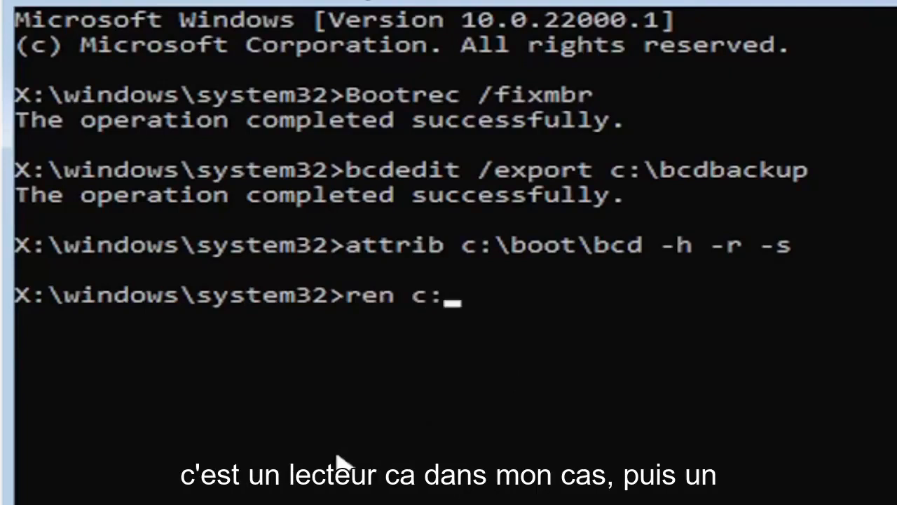
text(\)
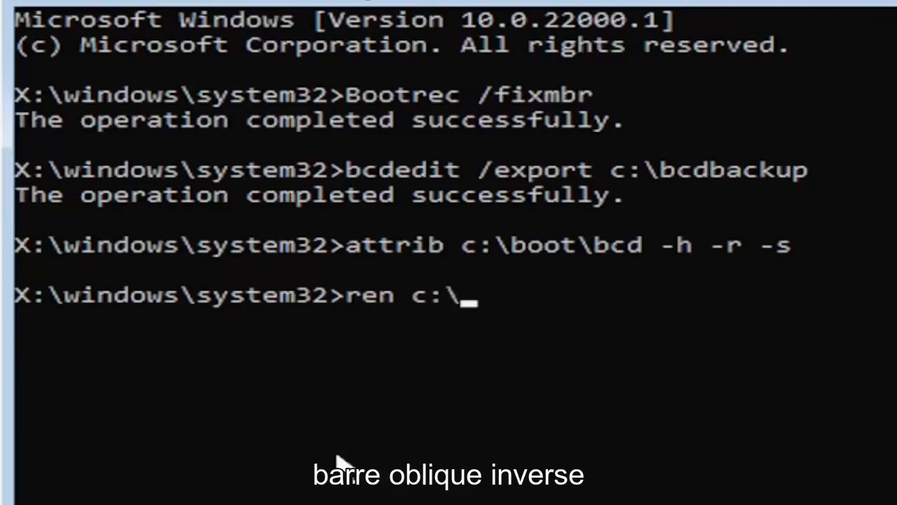
text(boot)
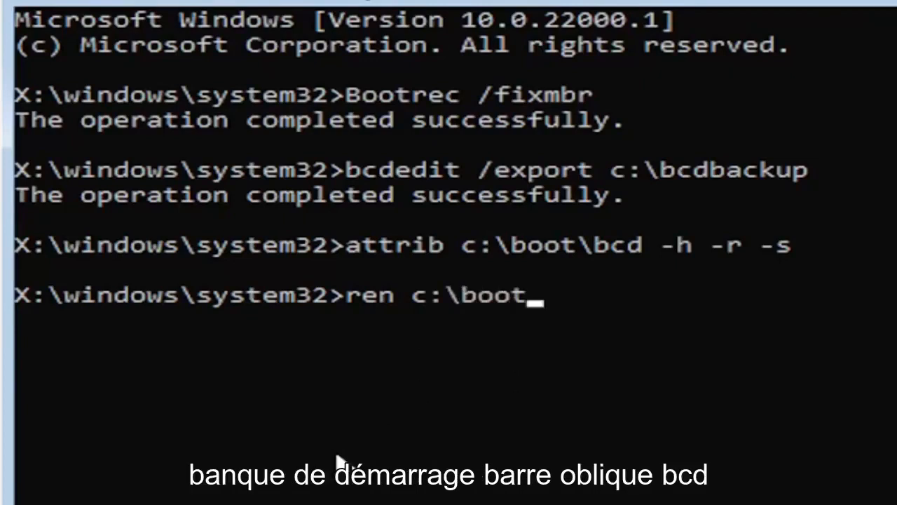
text(\bc)
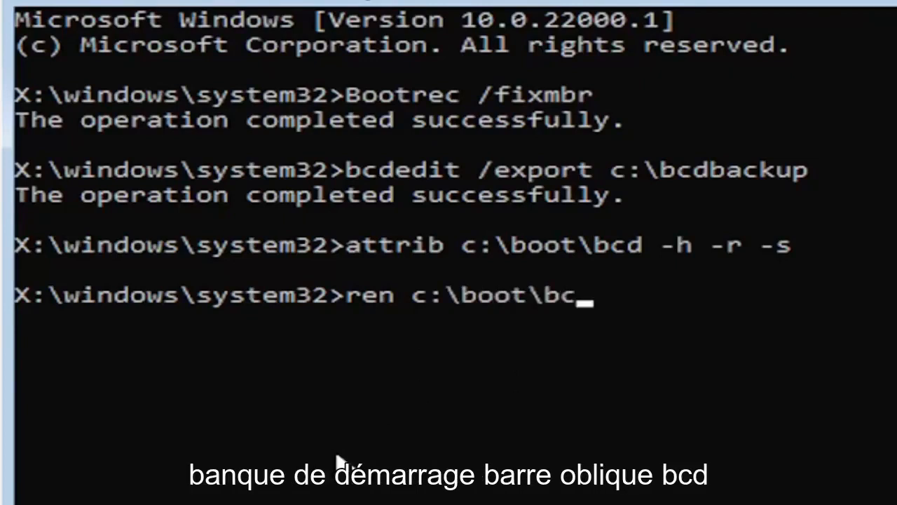
text(d)
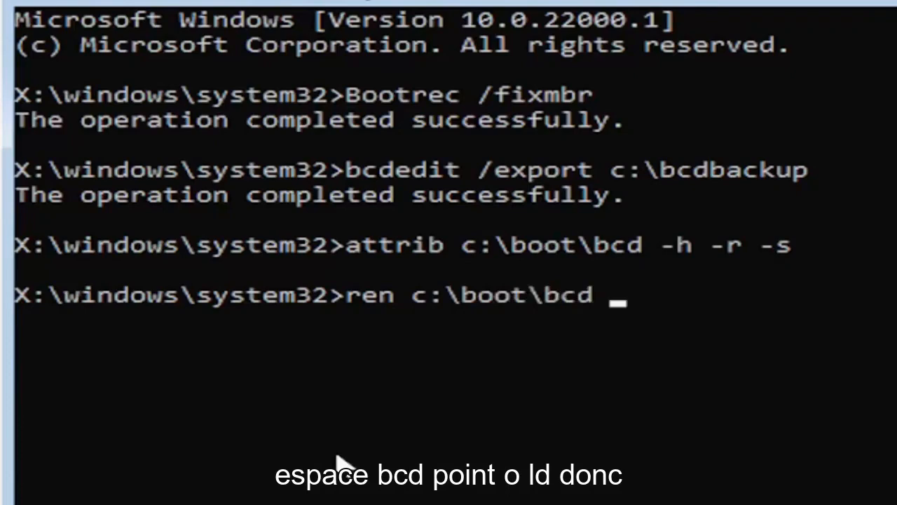
text(bcd.)
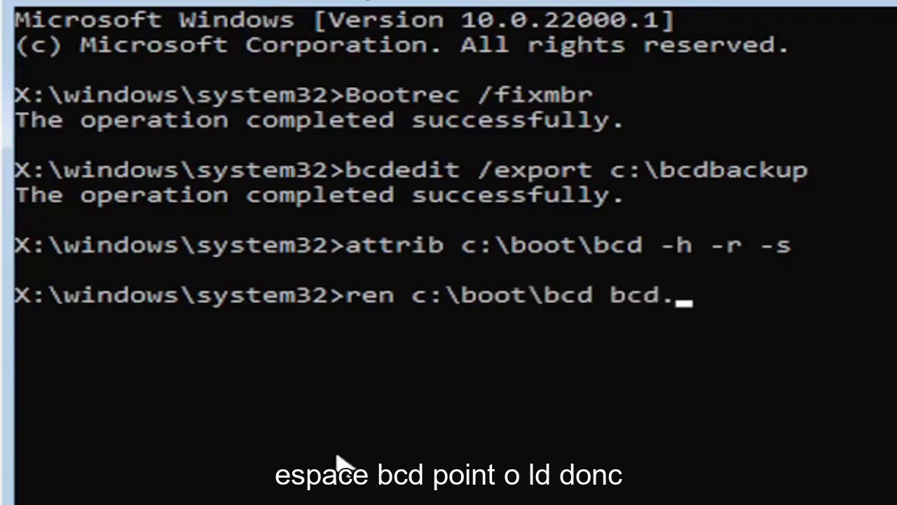
text(old)
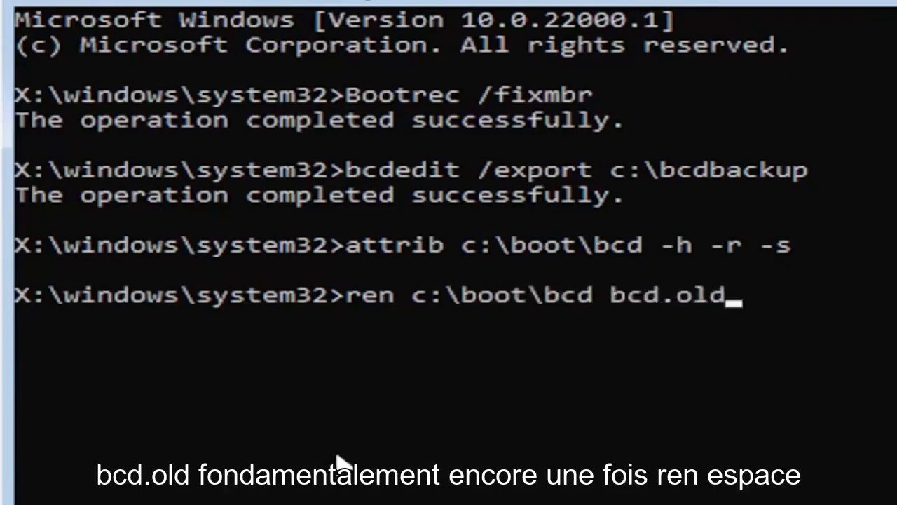
mouse_move(431, 361)
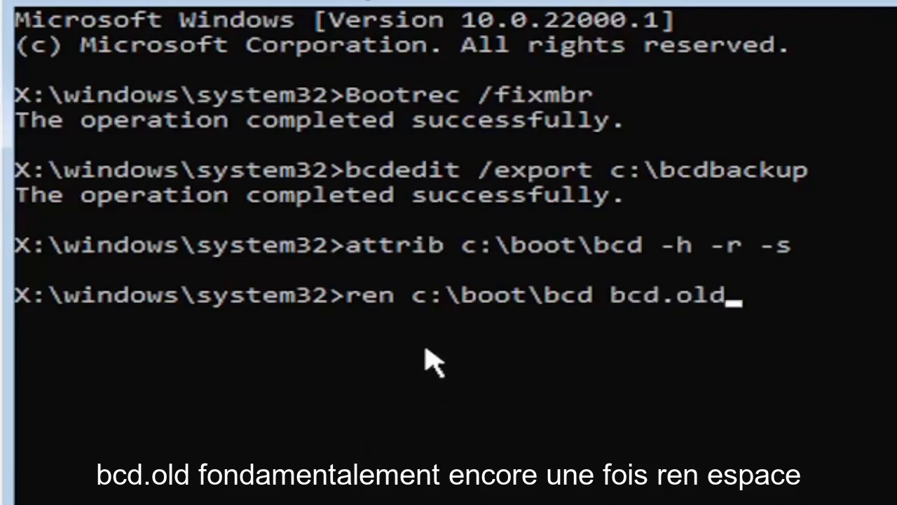
mouse_move(421, 362)
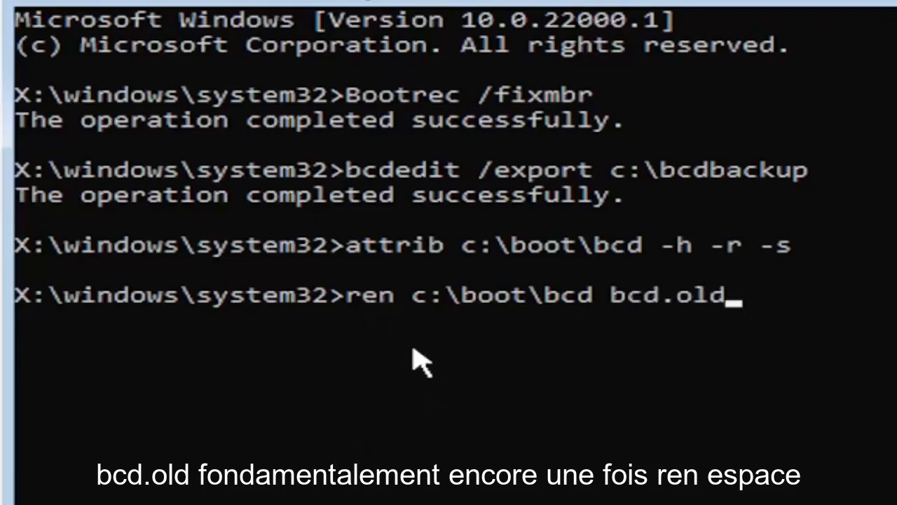
mouse_move(456, 319)
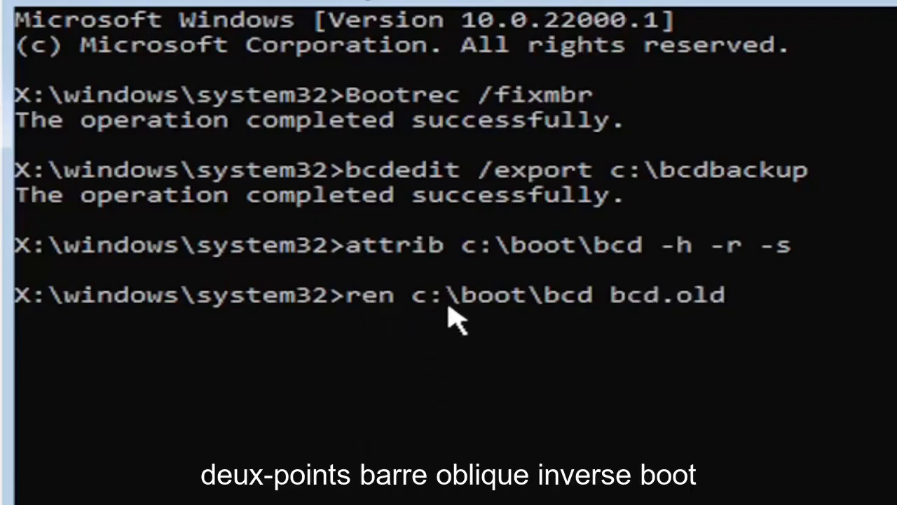
mouse_move(535, 326)
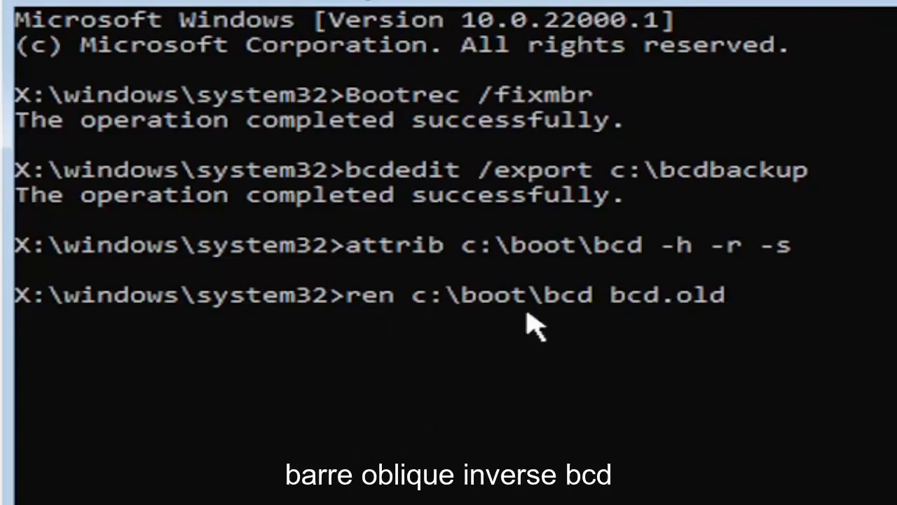
mouse_move(617, 334)
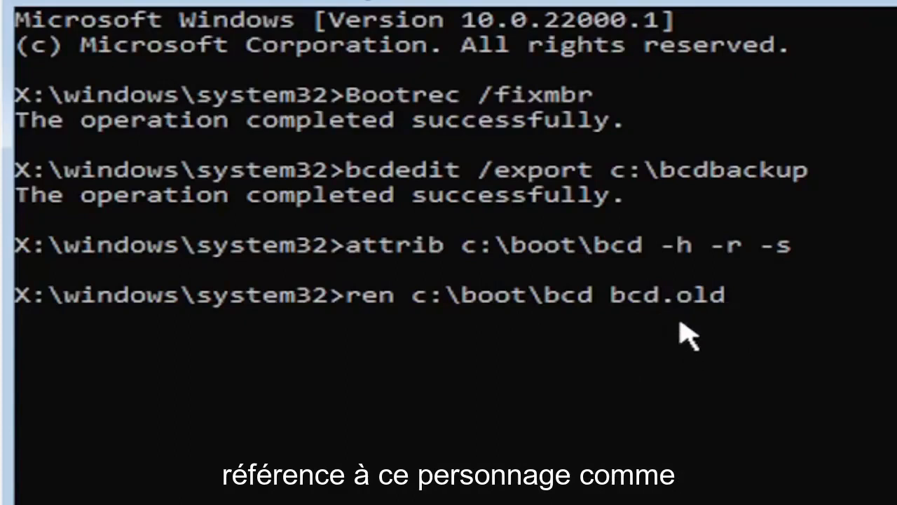
mouse_move(824, 480)
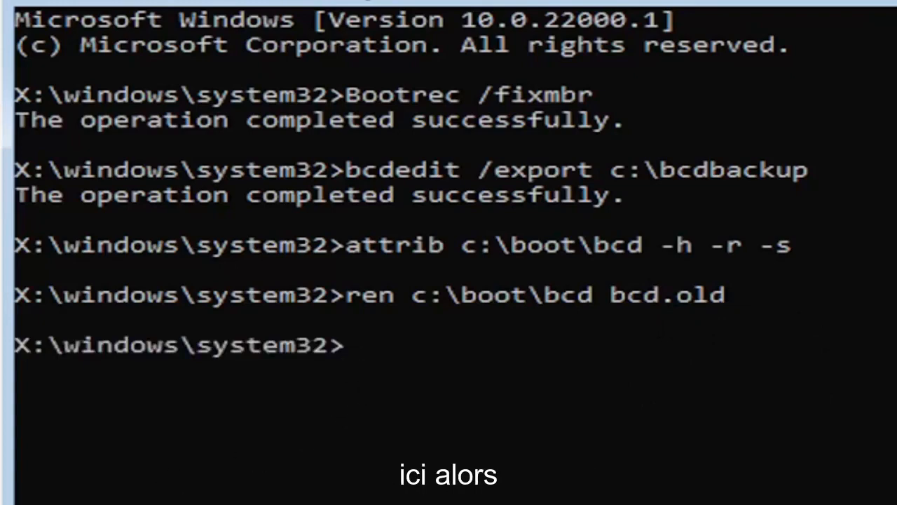
Write out bootrec /rebuildbcd at the prompt, ready to run.
text(b)
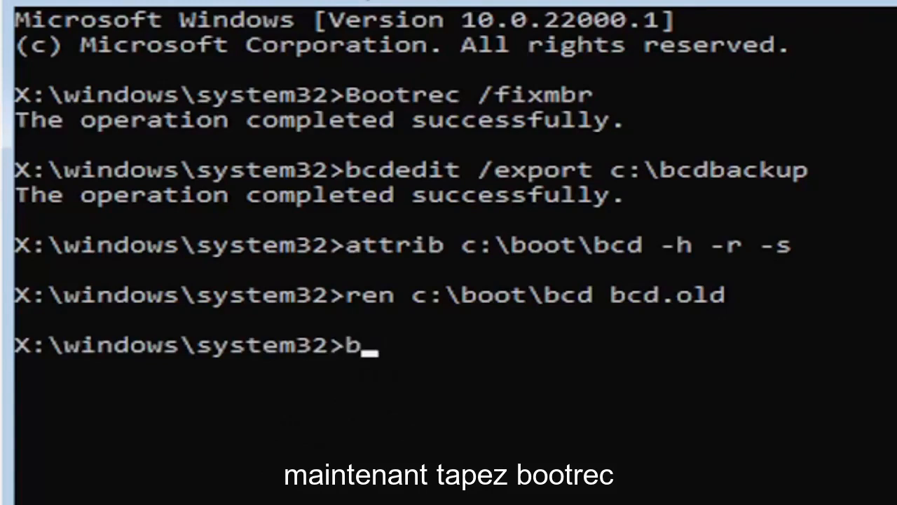
text(ootre)
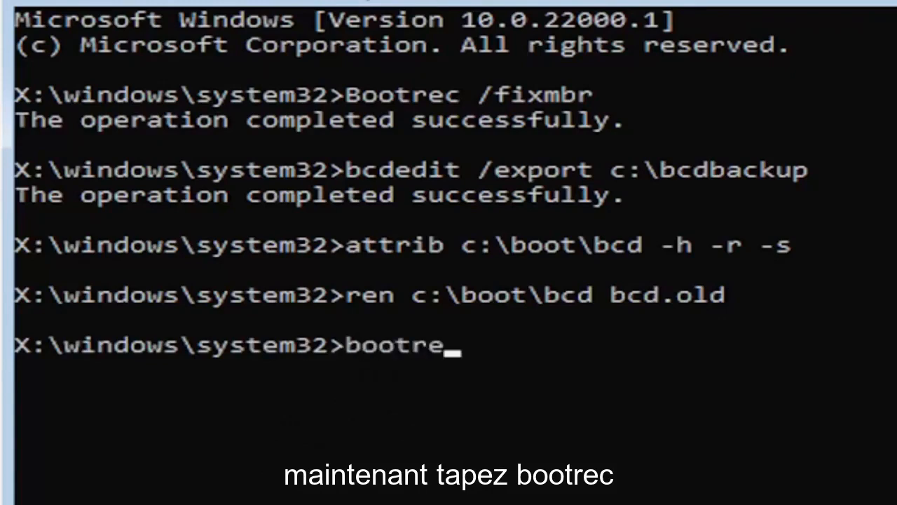
text(c)
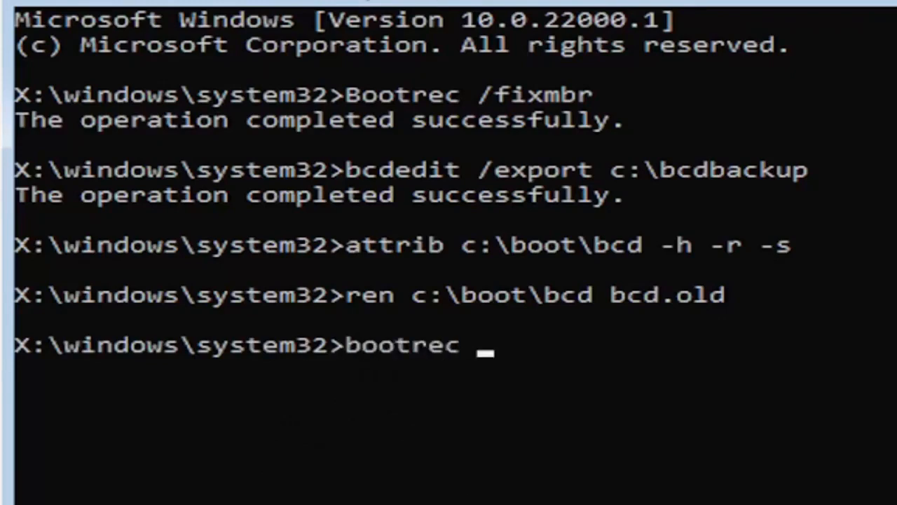
text(/rebu)
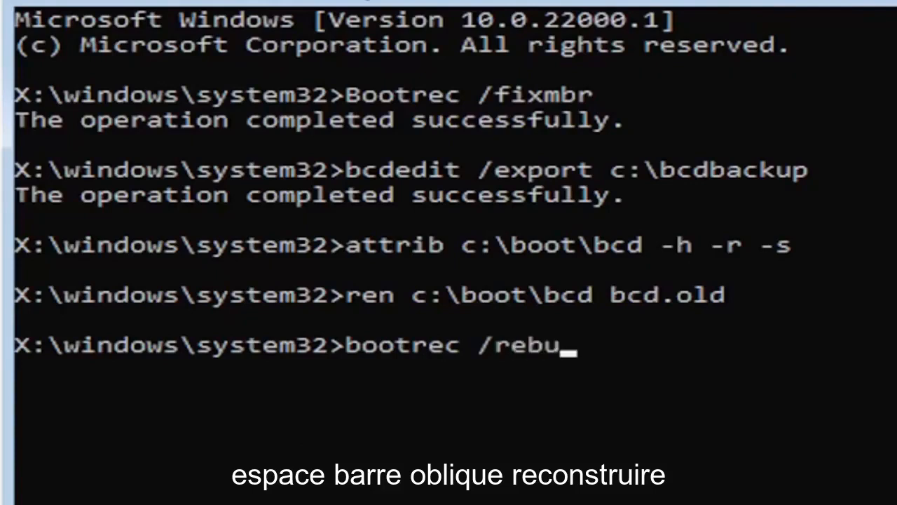
text(ildb)
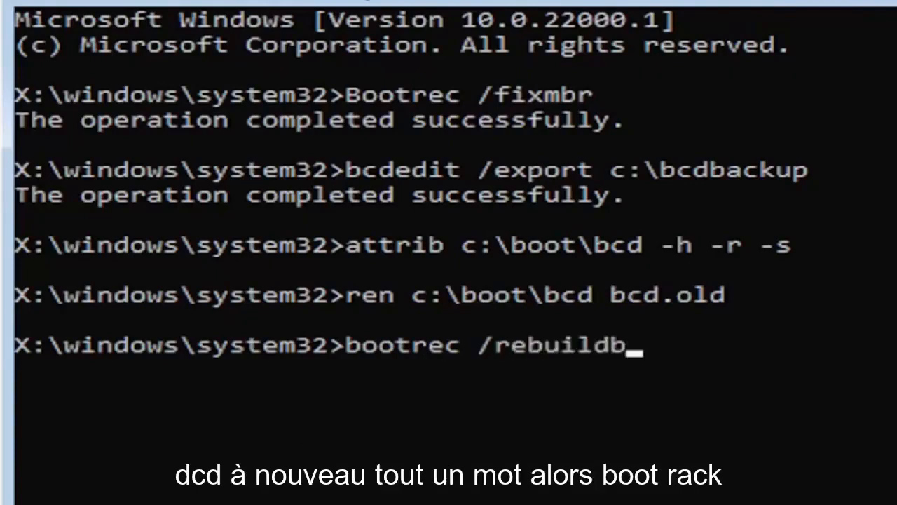
text(cd)
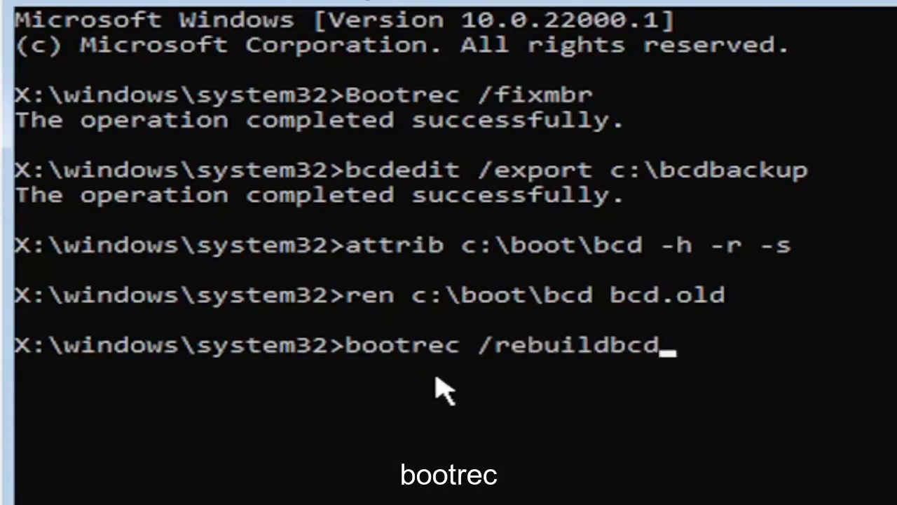
mouse_move(480, 363)
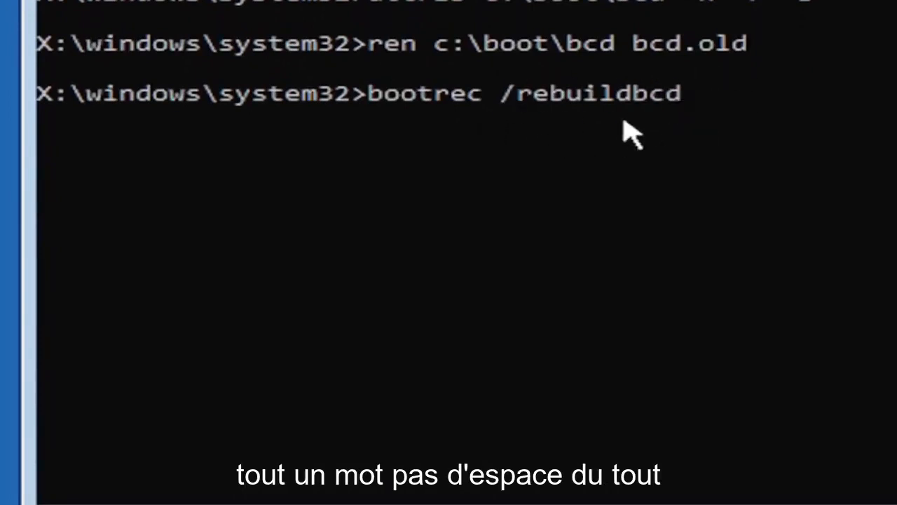
mouse_move(498, 179)
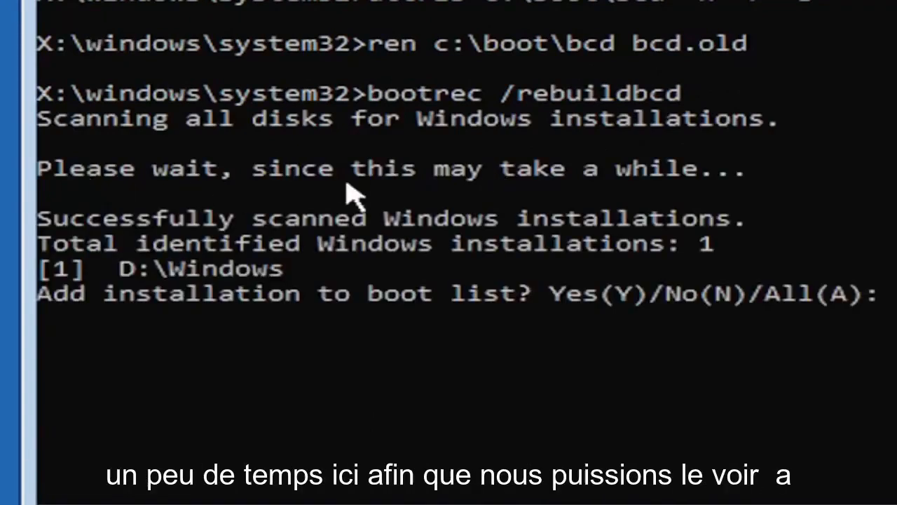
mouse_move(177, 359)
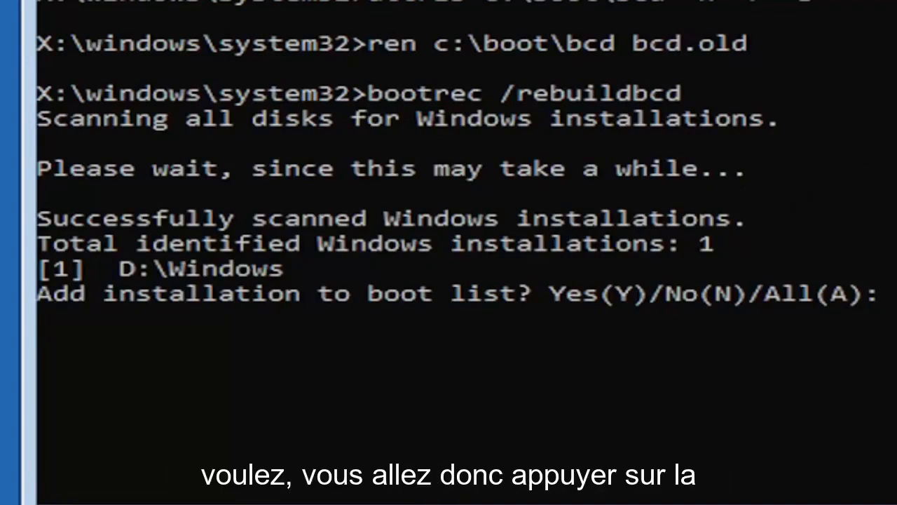
Answer y to add the found D:\Windows installation to the boot list.
text(y)
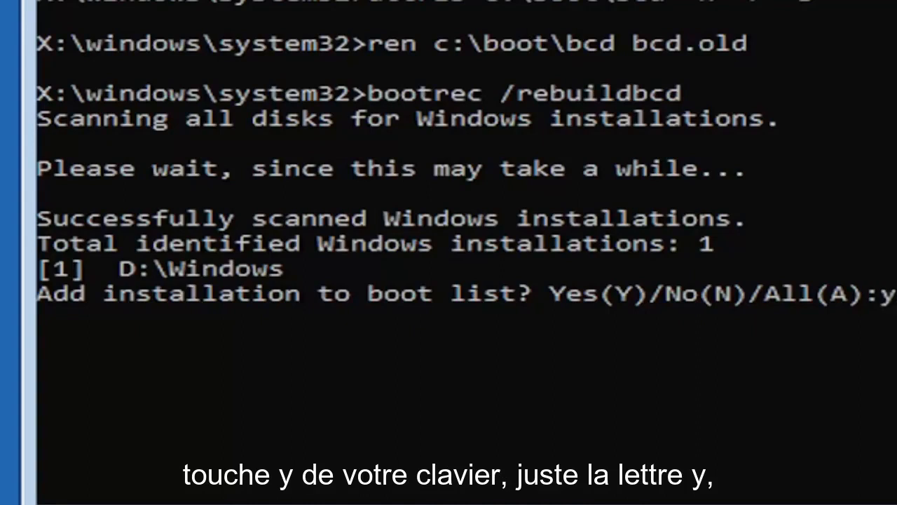
key(enter)
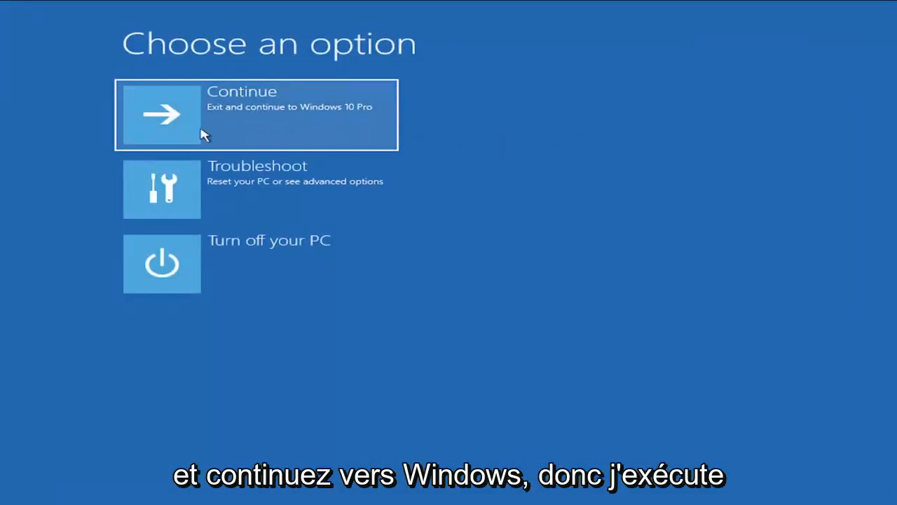
mouse_move(241, 140)
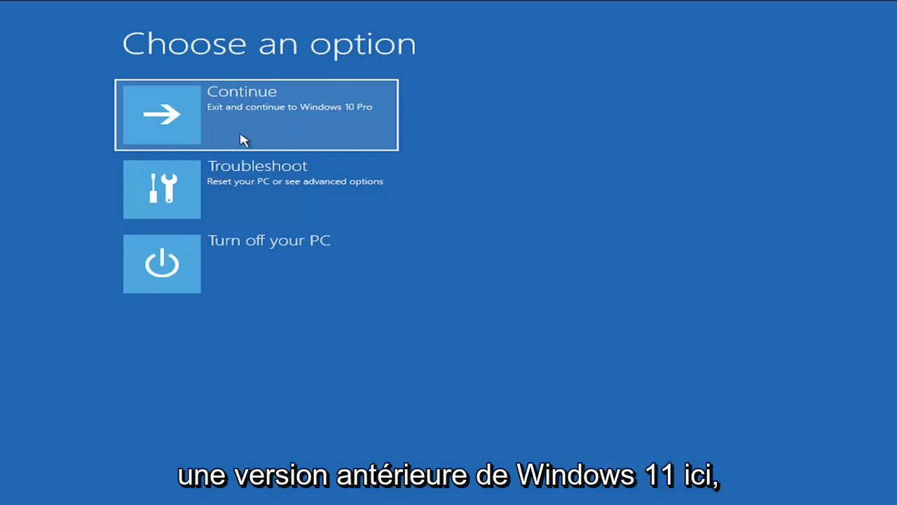
mouse_move(311, 126)
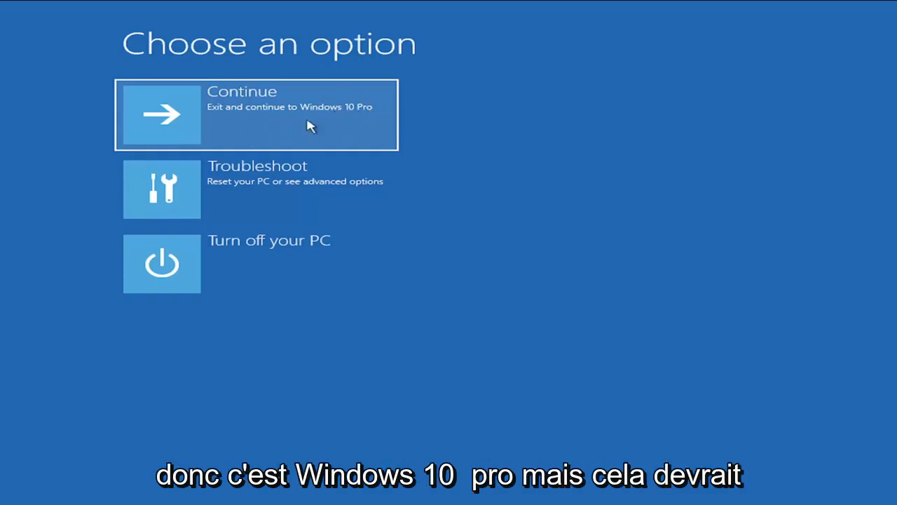